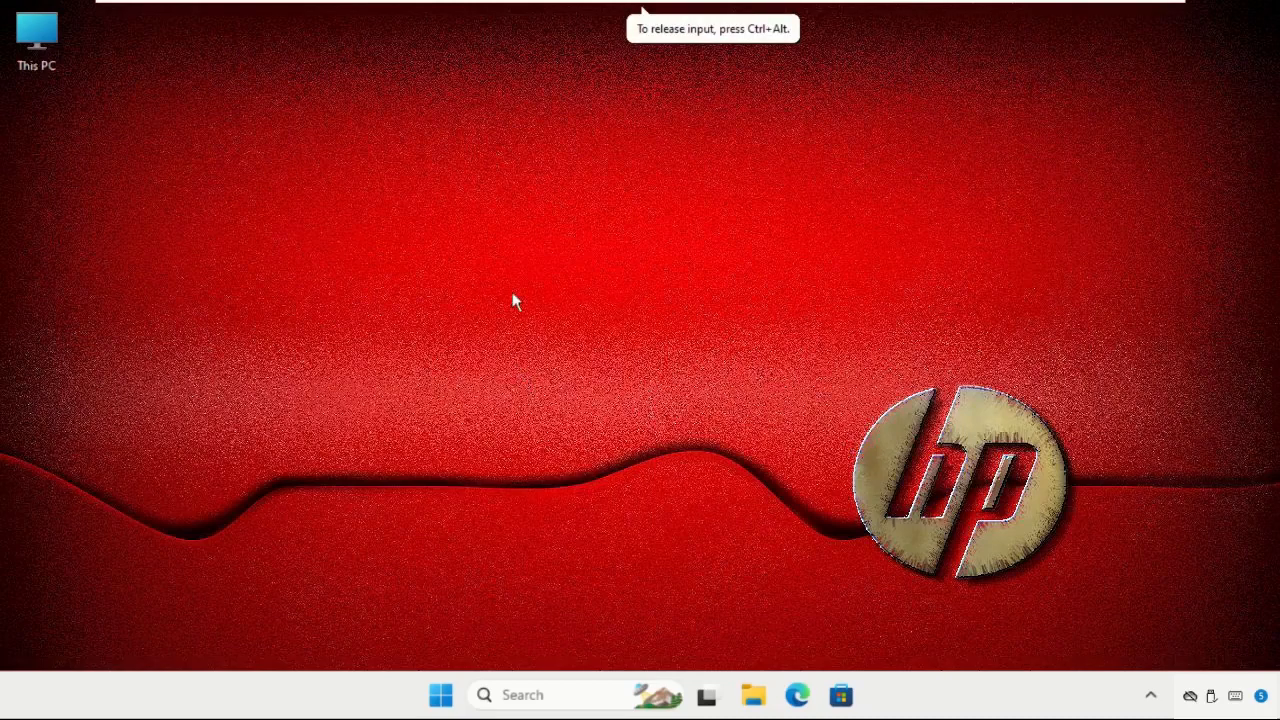
{"action": "mouse_move", "coordinate": [575, 320]}
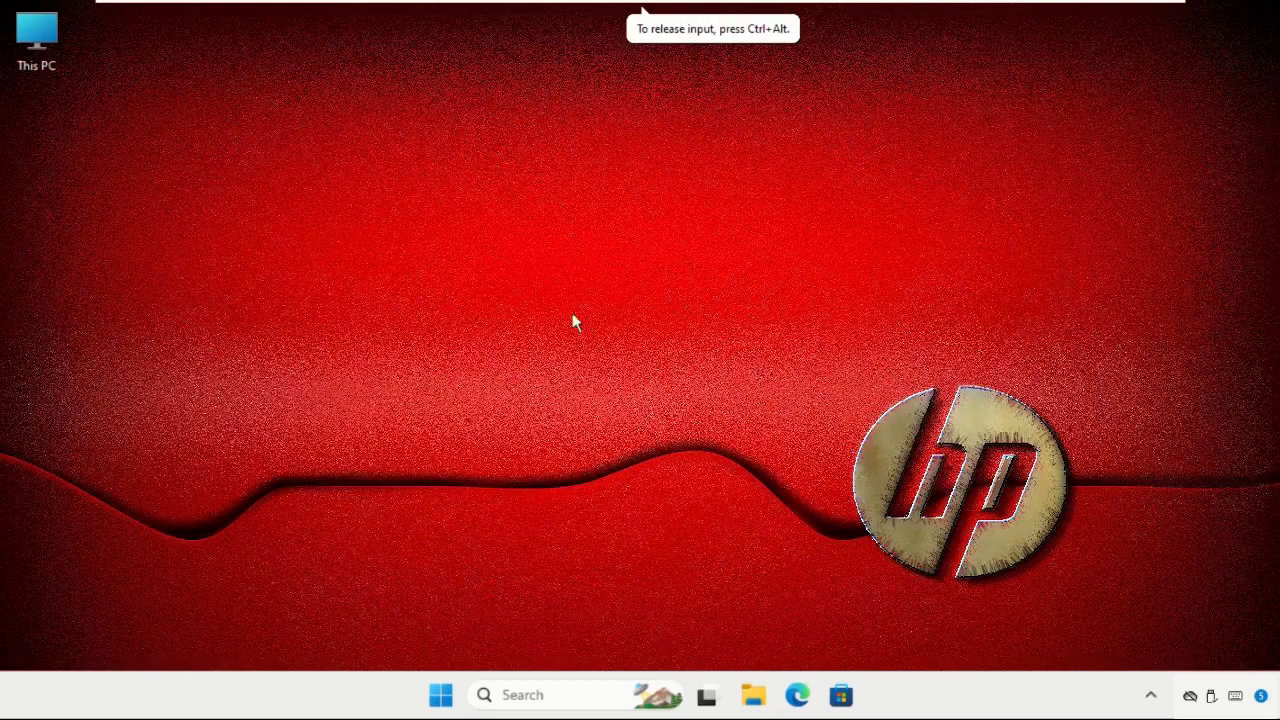
{"action": "mouse_move", "coordinate": [580, 347]}
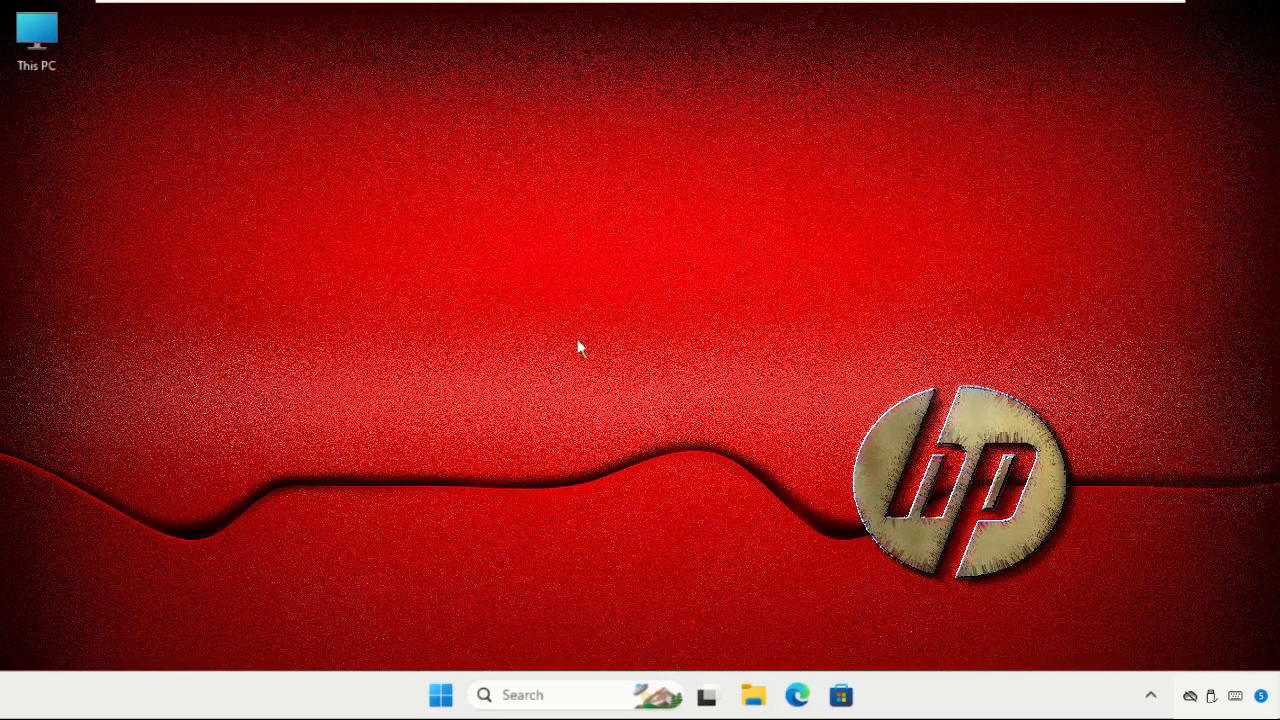
{"action": "mouse_move", "coordinate": [440, 355]}
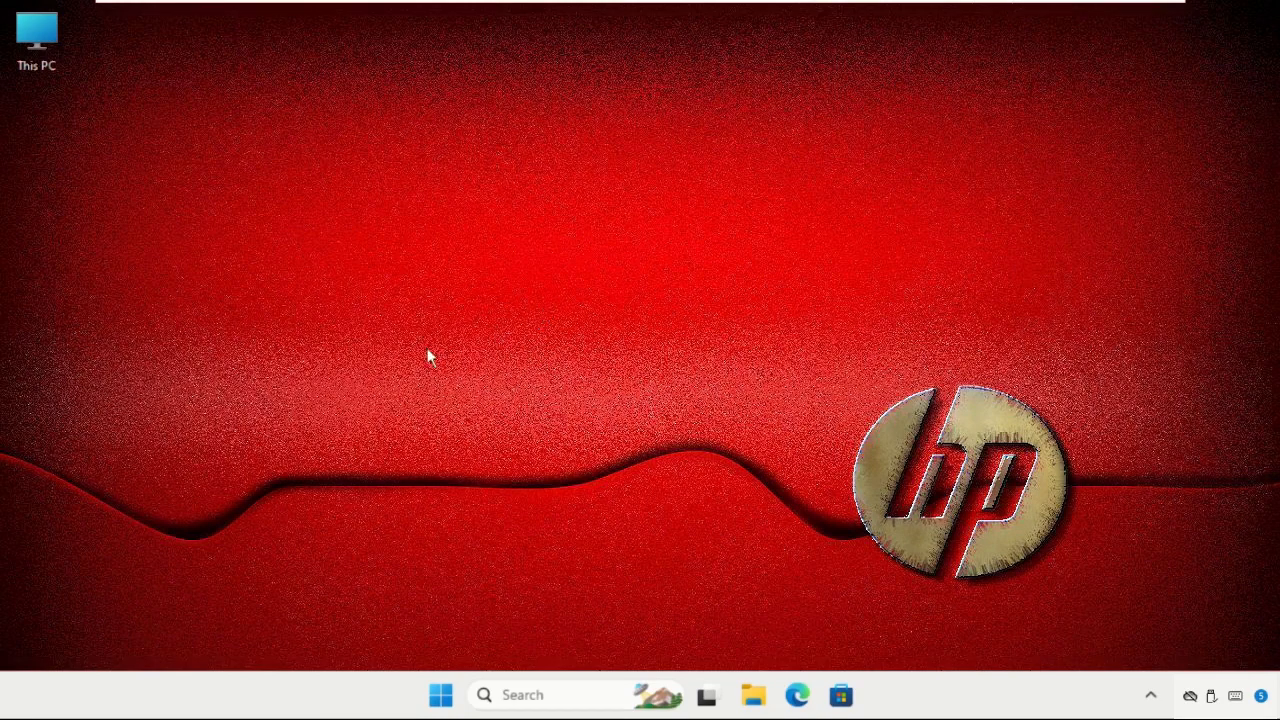
{"action": "mouse_move", "coordinate": [473, 342]}
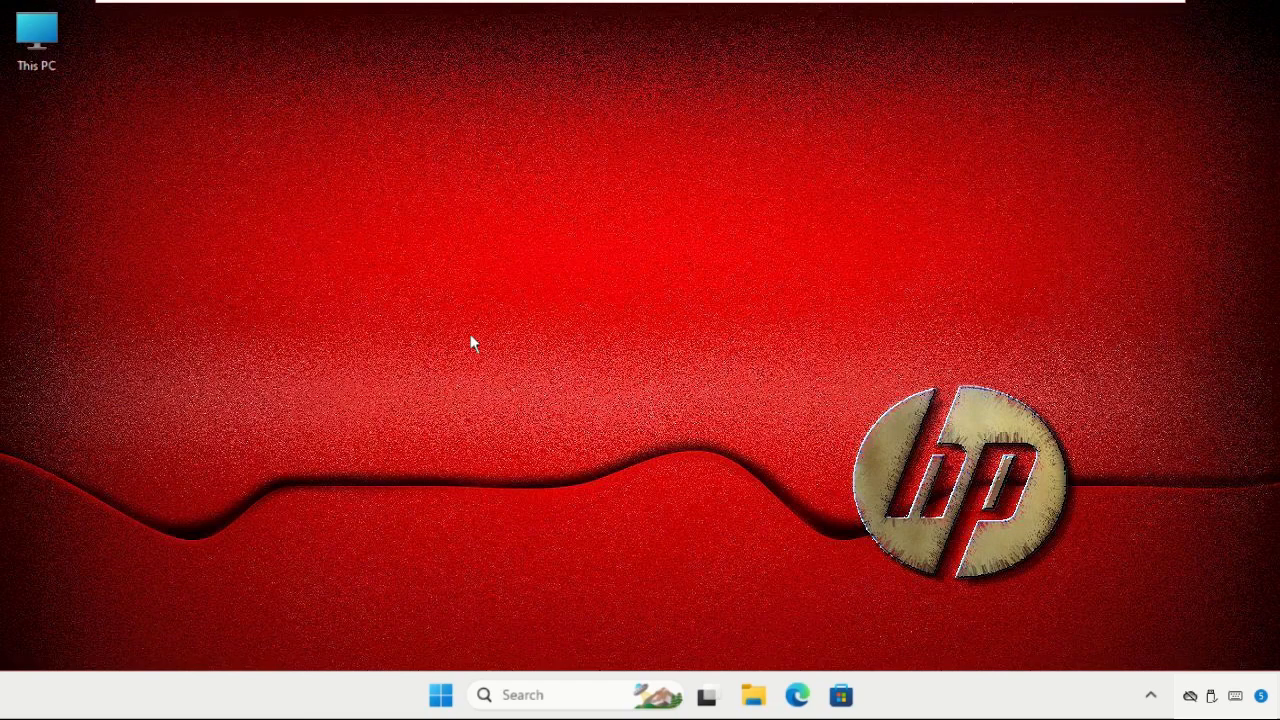
{"action": "mouse_move", "coordinate": [660, 349]}
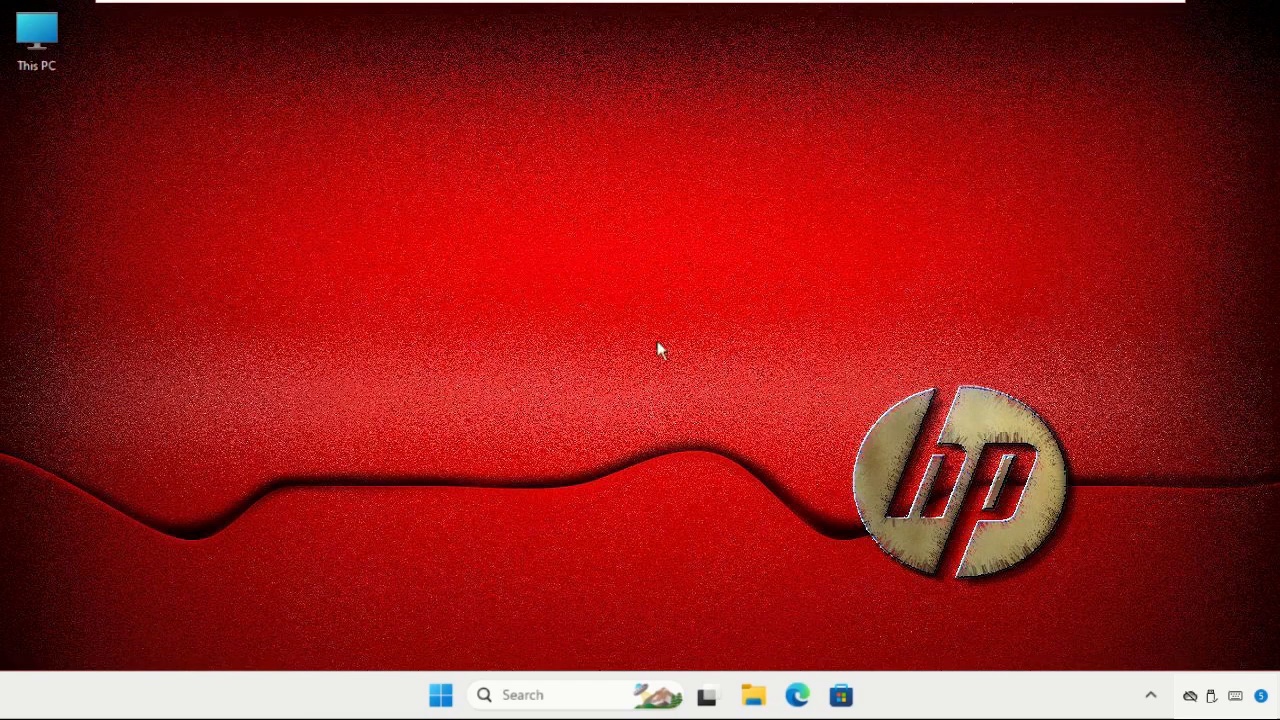
{"action": "mouse_move", "coordinate": [507, 558]}
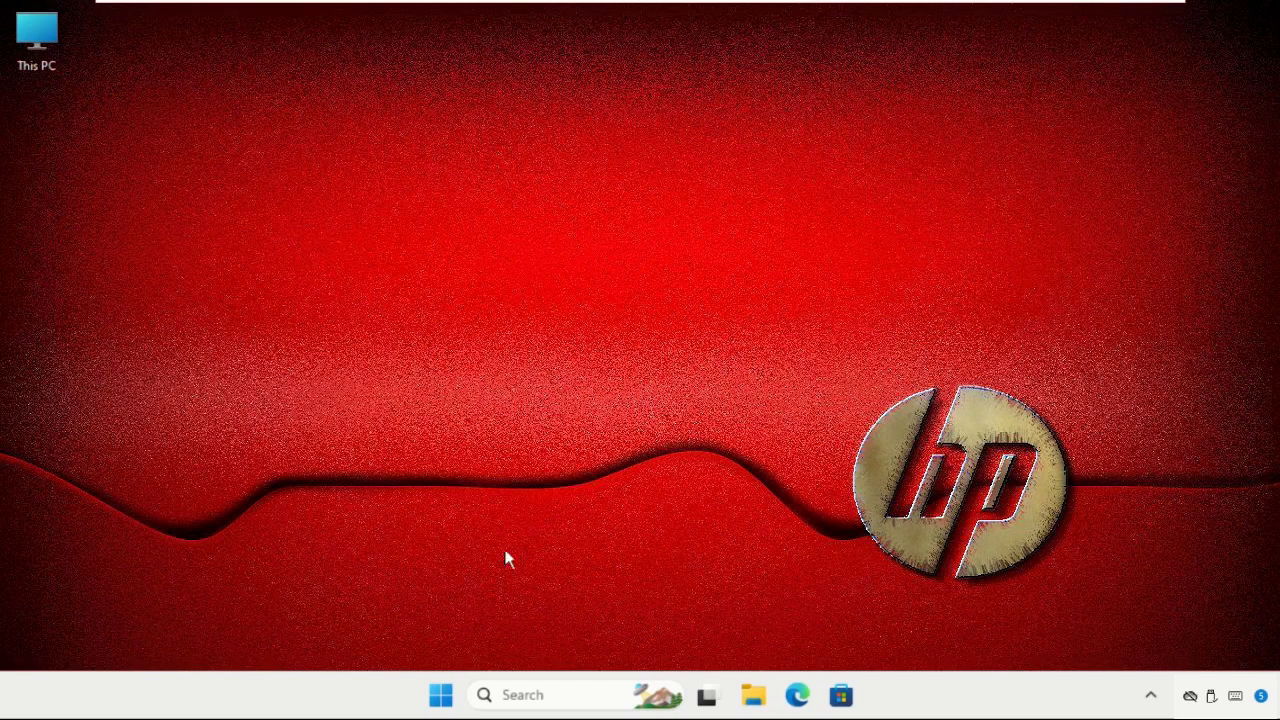
{"action": "mouse_move", "coordinate": [440, 695]}
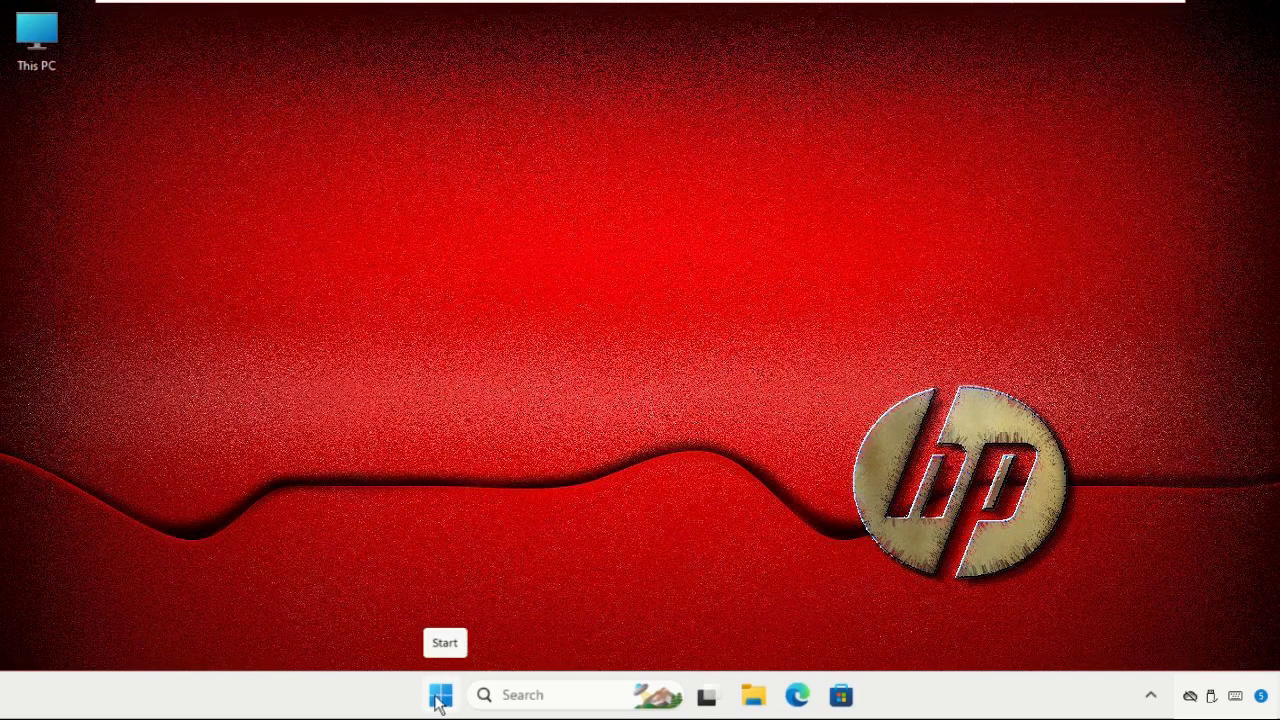
Step: Turn on the On-screen keyboard toggle under Settings > Accessibility > Keyboard
{"action": "right_click", "coordinate": [440, 695]}
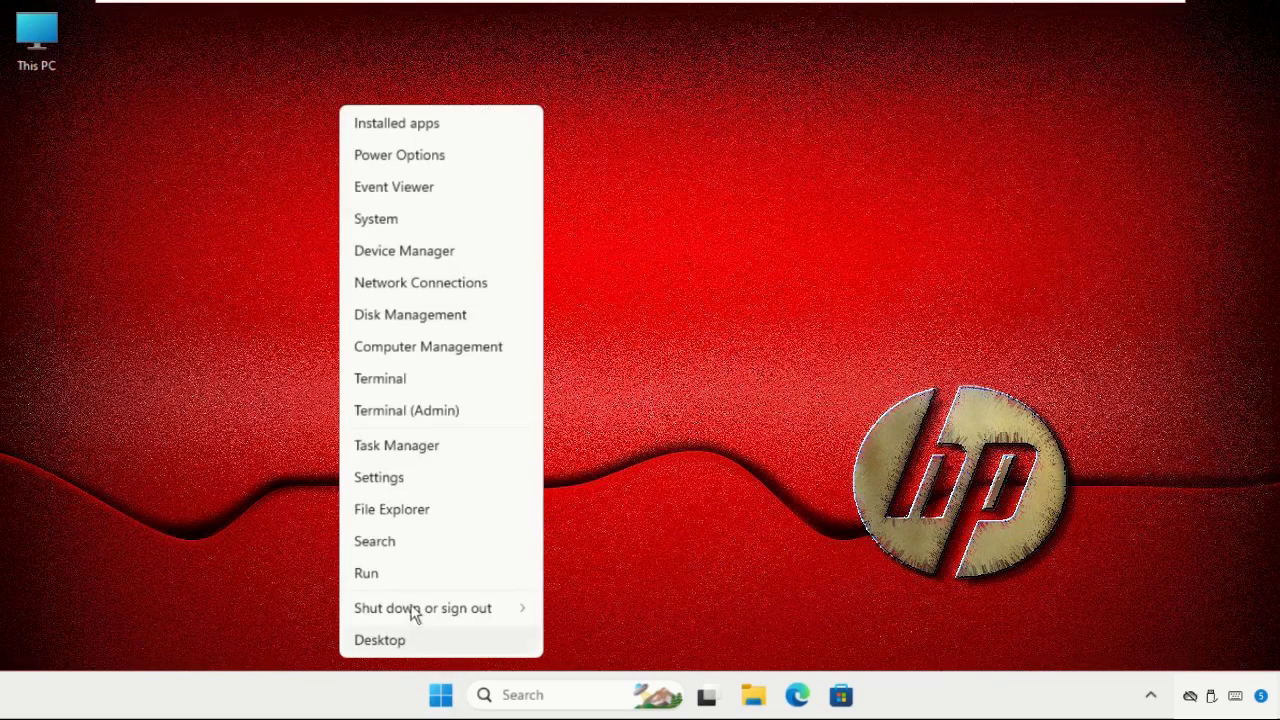
{"action": "left_click", "coordinate": [378, 477]}
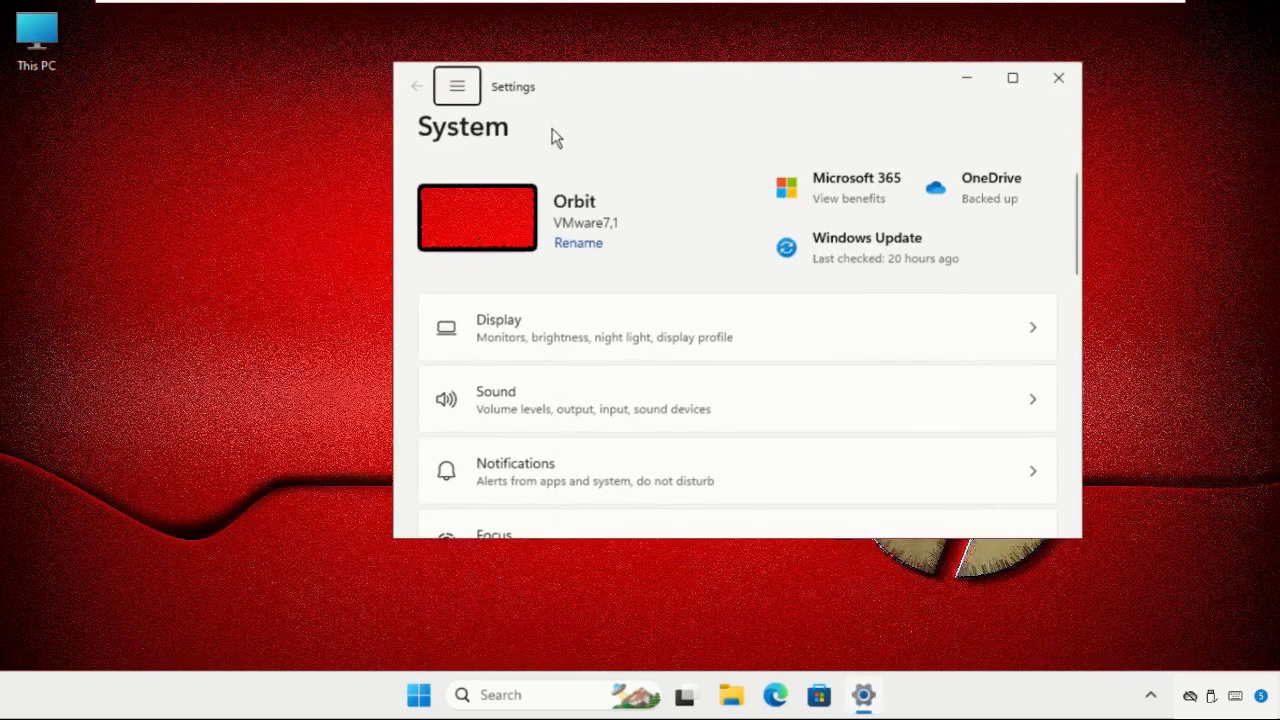
{"action": "left_click", "coordinate": [457, 86]}
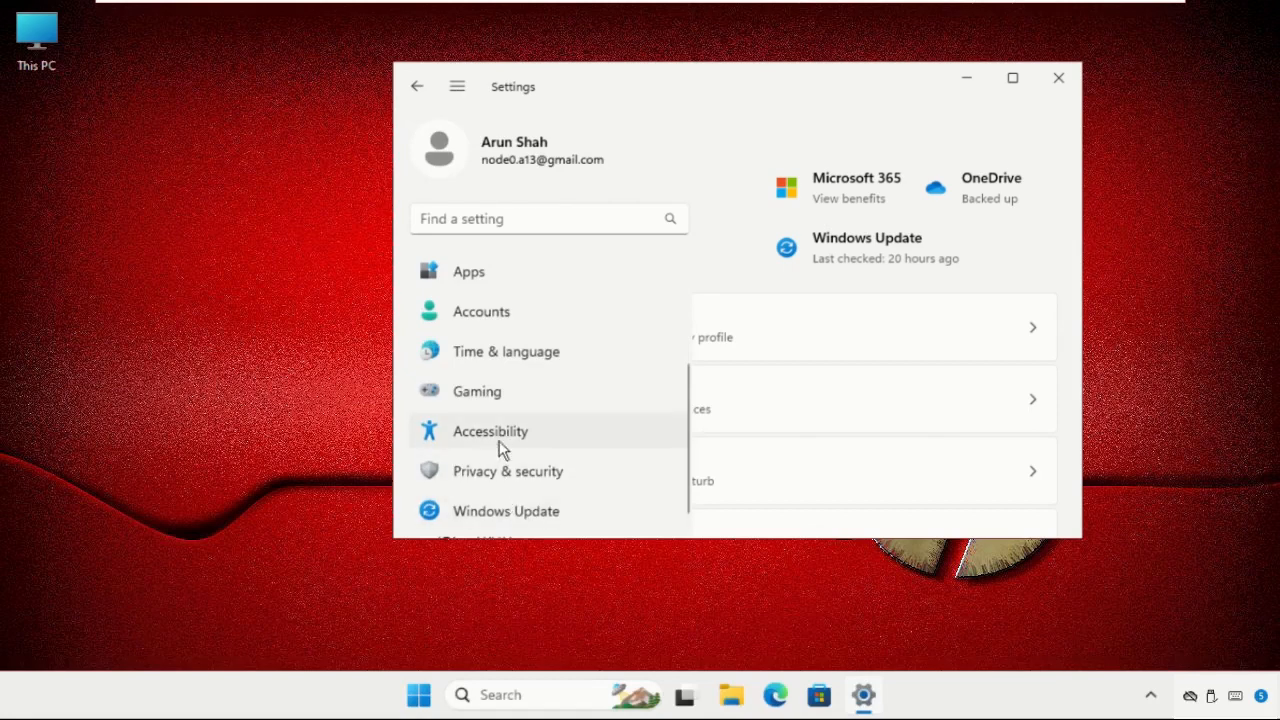
{"action": "left_click", "coordinate": [490, 431]}
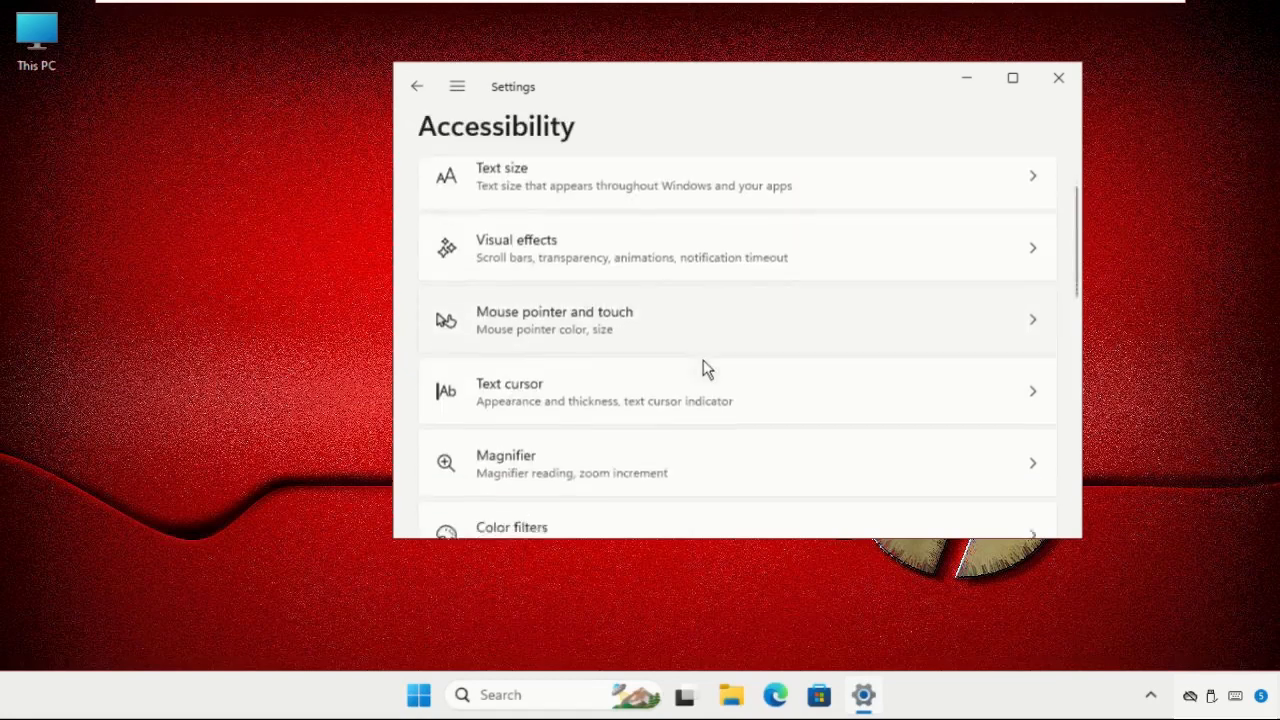
{"action": "scroll", "scroll_direction": "down", "scroll_amount": 3}
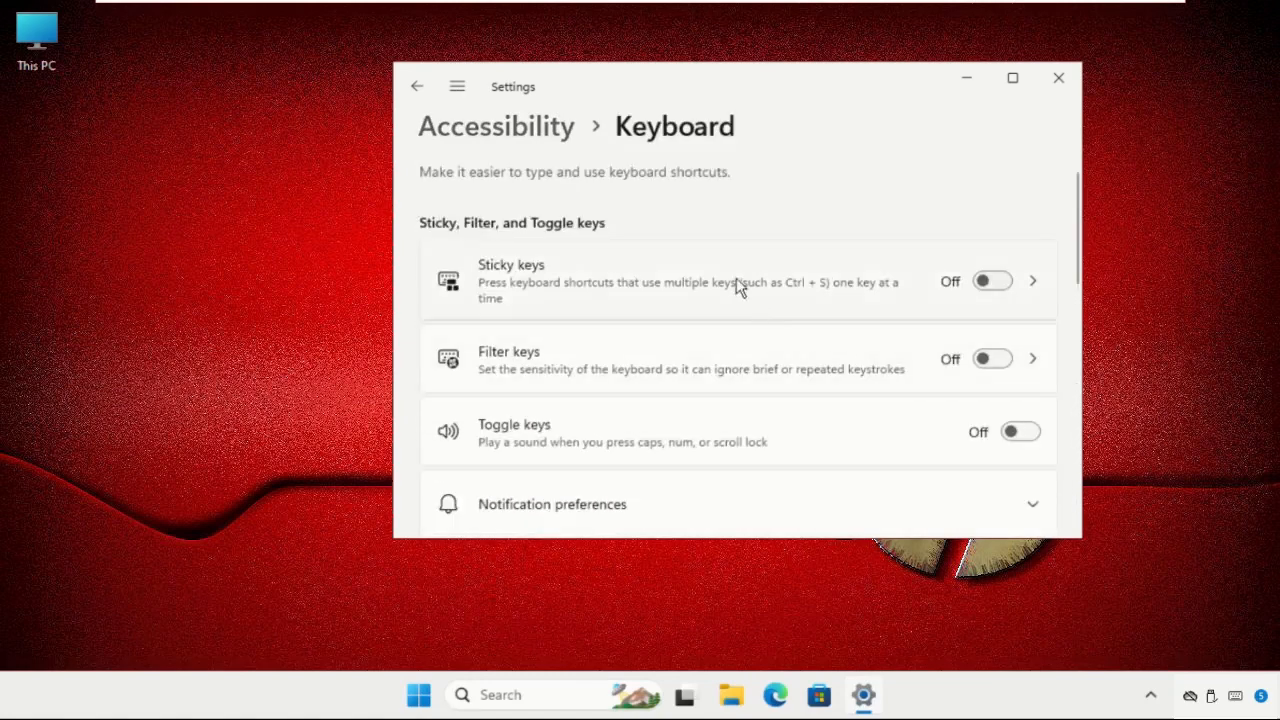
{"action": "scroll", "scroll_direction": "down", "scroll_amount": 3}
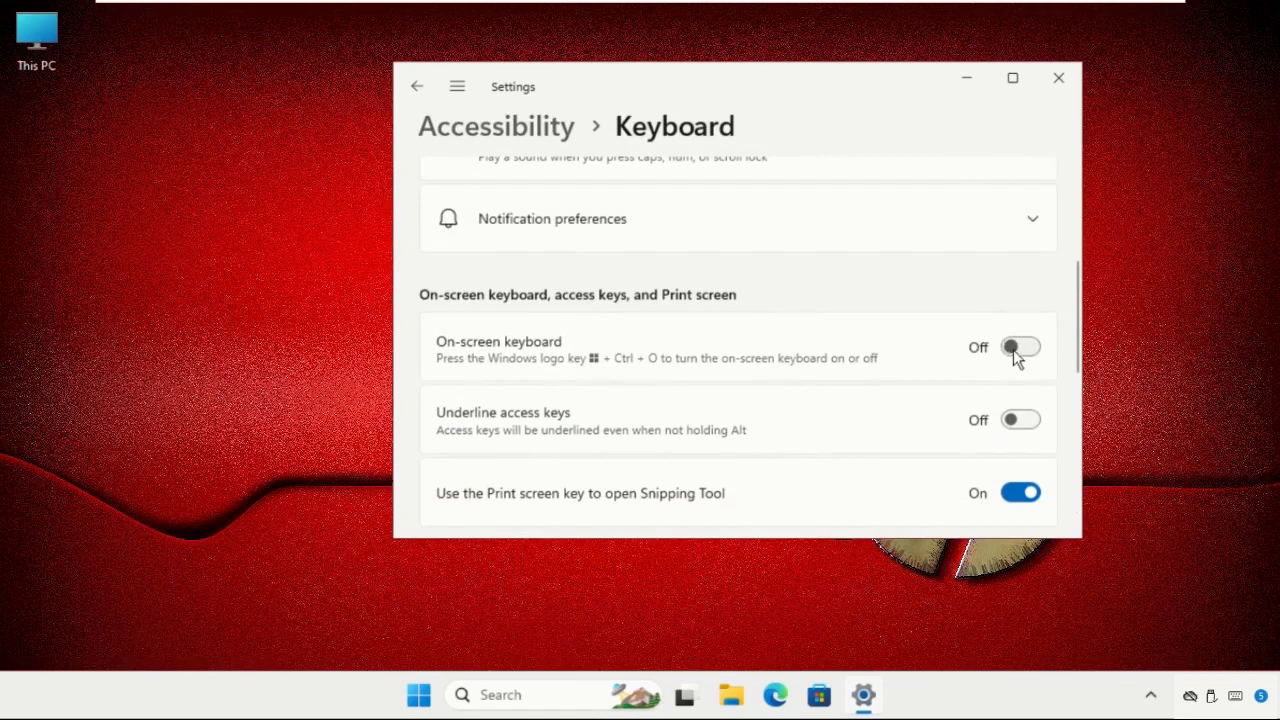
{"action": "left_click", "coordinate": [1020, 347]}
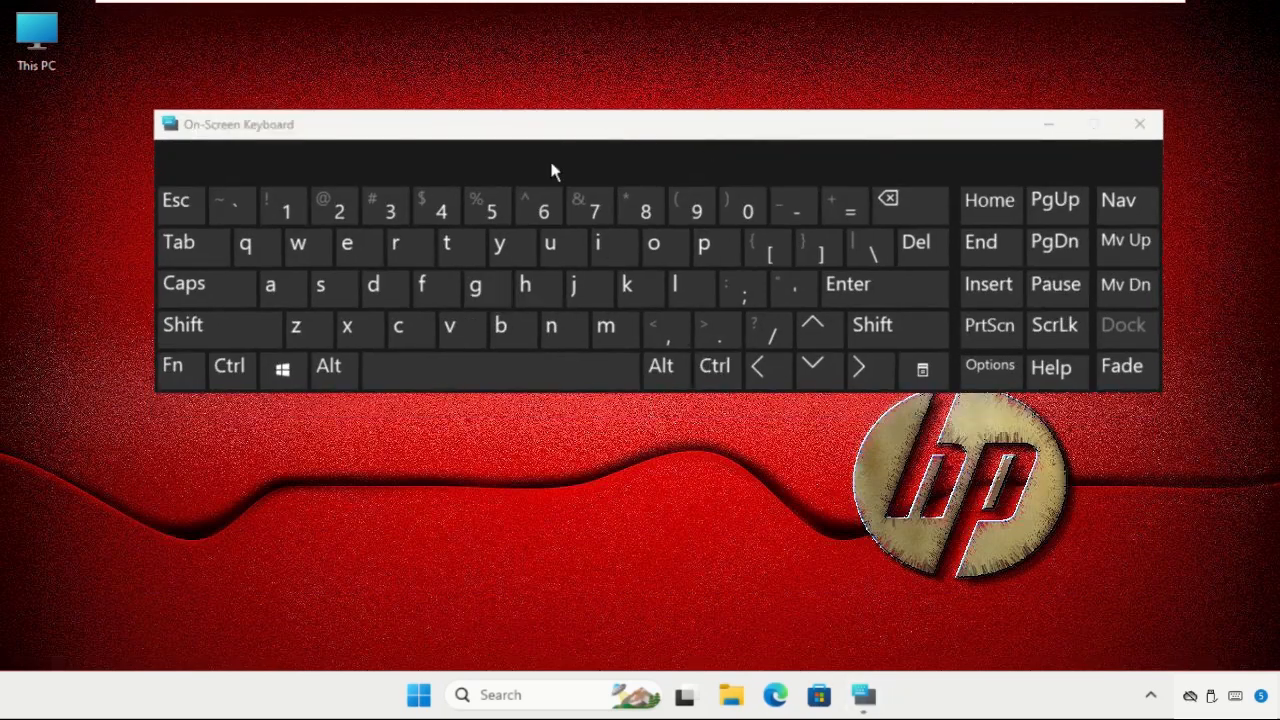
{"action": "mouse_move", "coordinate": [620, 528]}
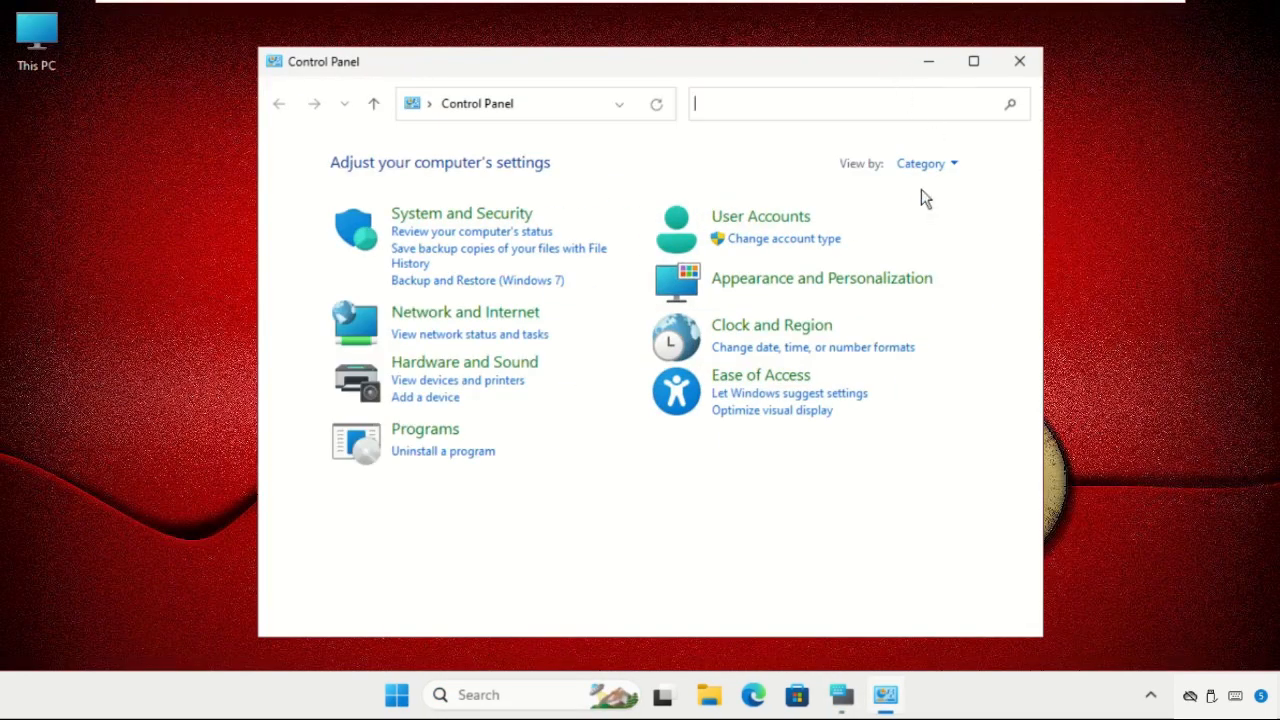
Step: Switch Control Panel's View by setting from Category to Small icons
{"action": "left_click", "coordinate": [925, 163]}
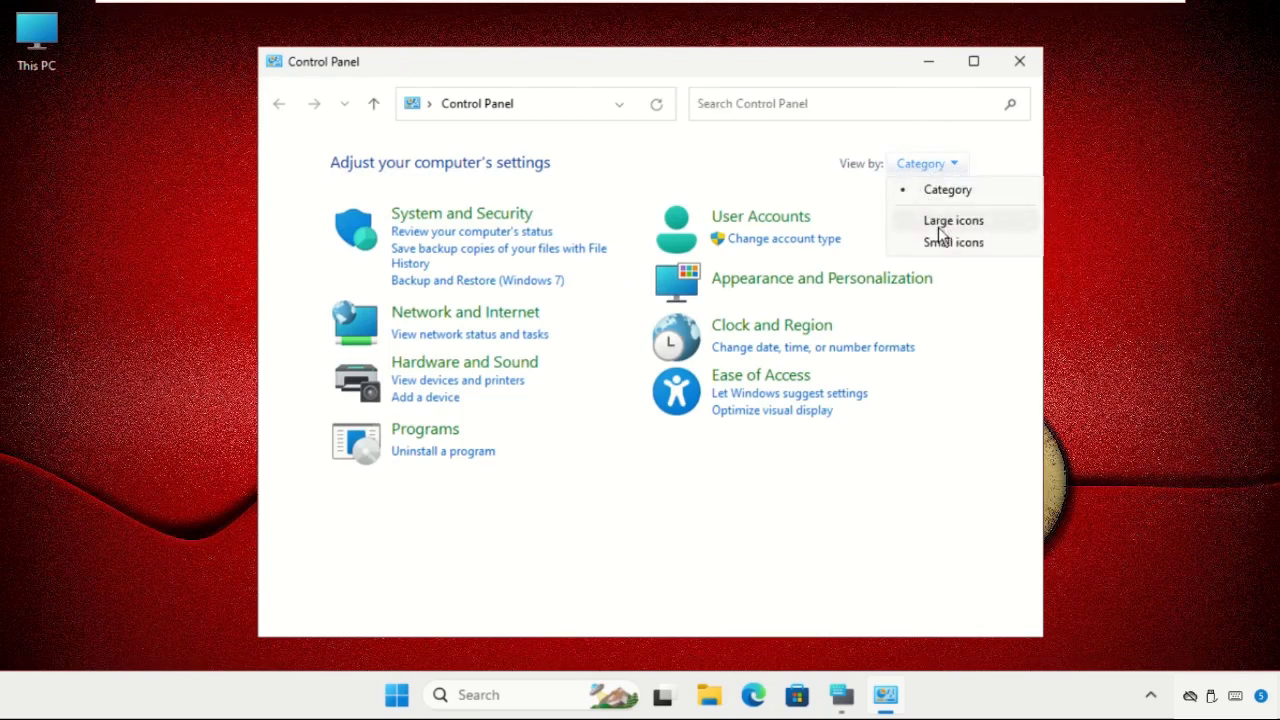
{"action": "left_click", "coordinate": [953, 242]}
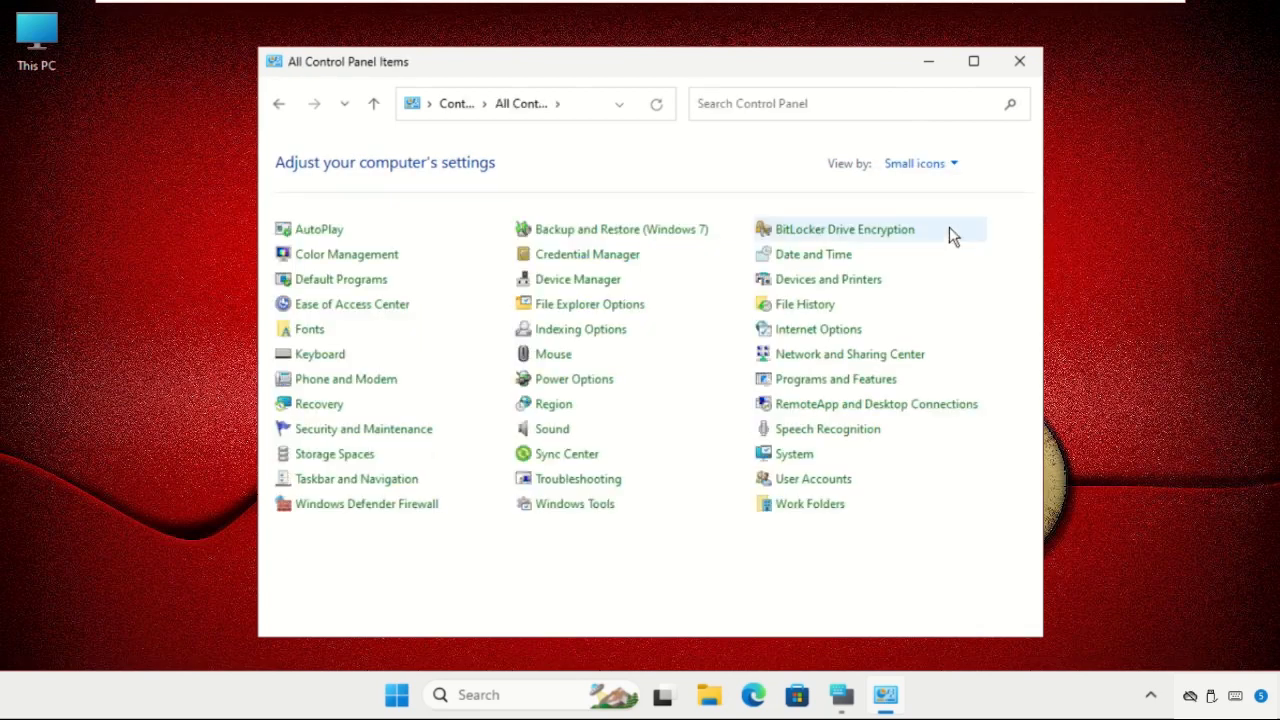
{"action": "mouse_move", "coordinate": [910, 360]}
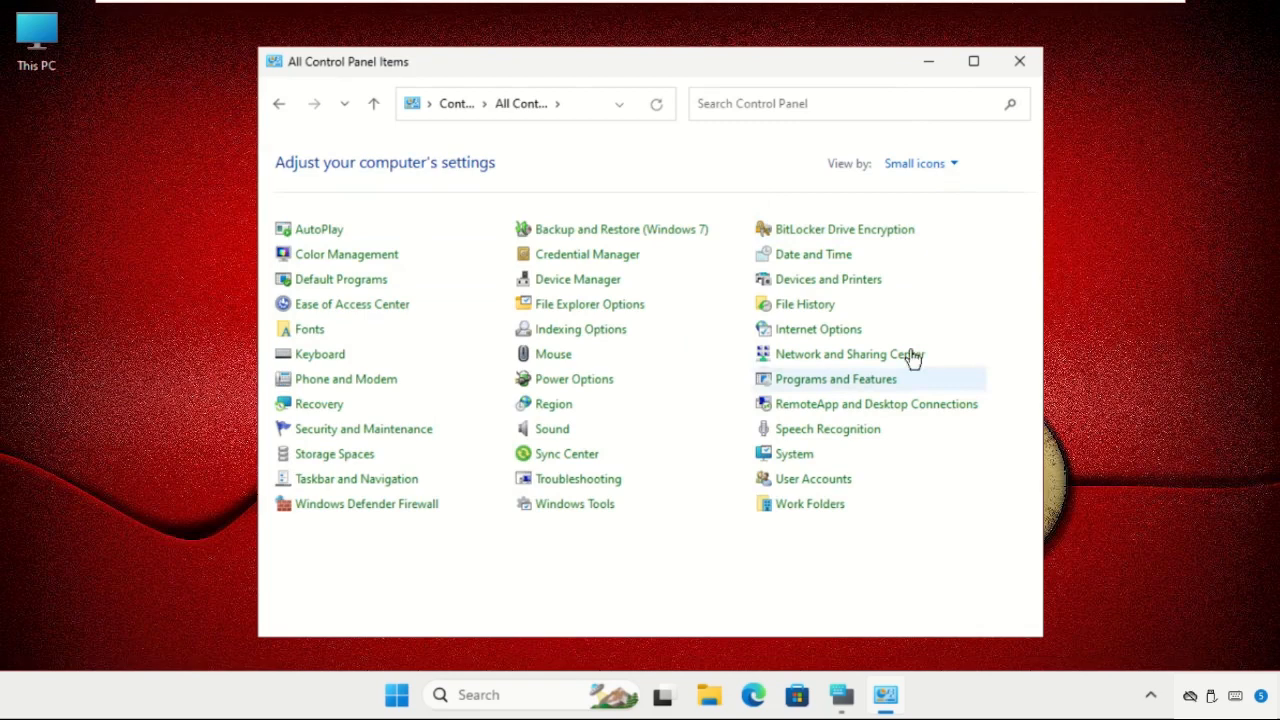
{"action": "mouse_move", "coordinate": [320, 354]}
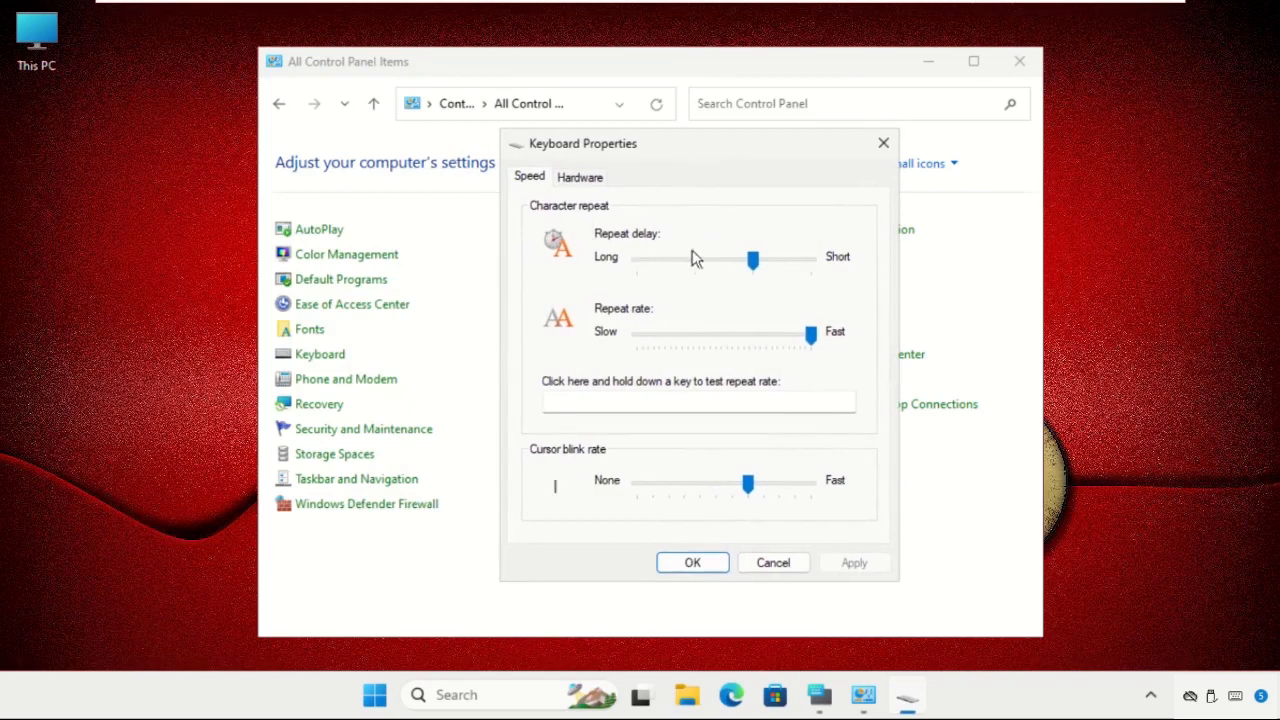
Step: Set the Repeat delay slider to a medium-long value in Keyboard Properties and confirm with OK
{"action": "left_click_drag", "start_coordinate": [753, 258], "coordinate": [695, 258]}
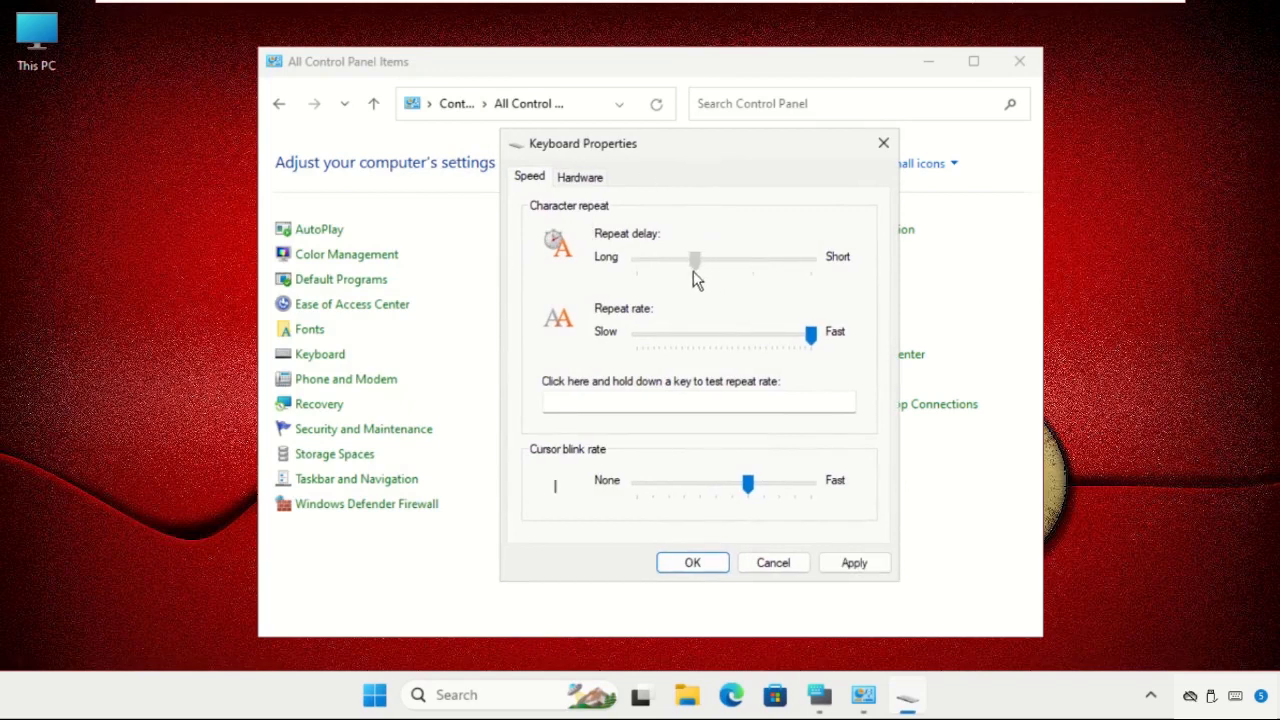
{"action": "left_click_drag", "start_coordinate": [695, 260], "coordinate": [637, 260]}
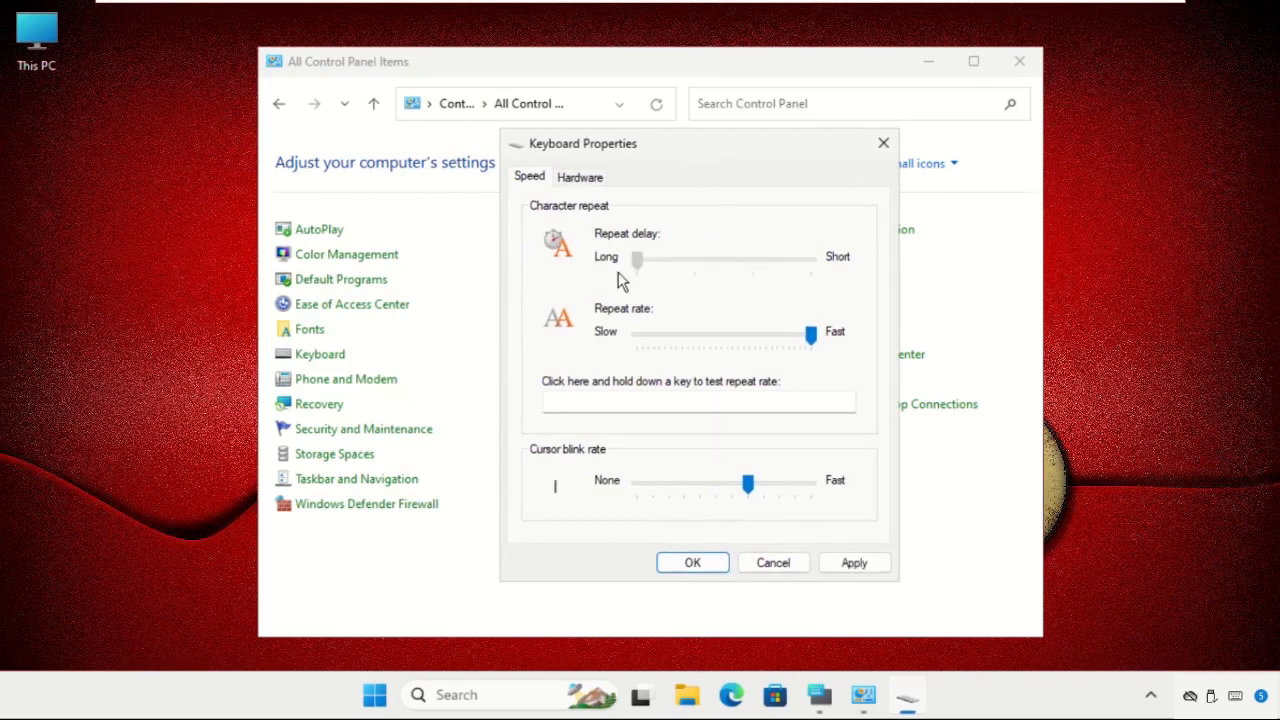
{"action": "left_click_drag", "start_coordinate": [637, 259], "coordinate": [695, 259]}
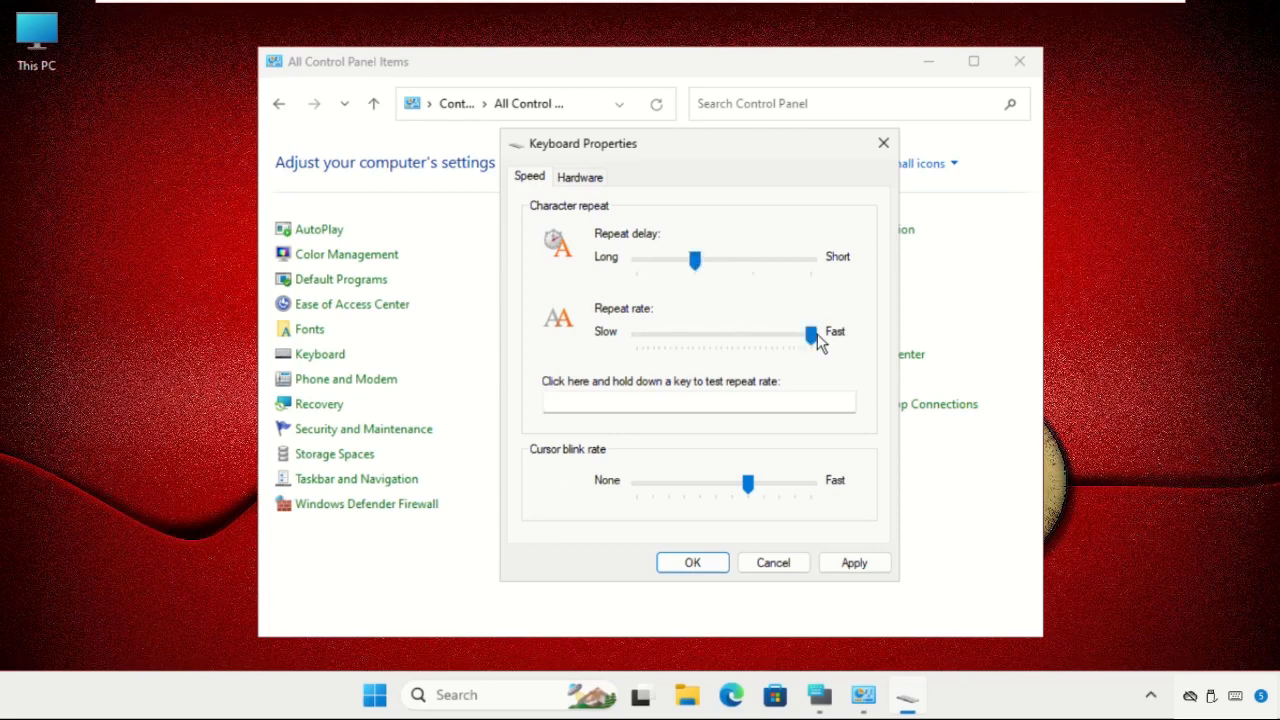
{"action": "left_click", "coordinate": [692, 562]}
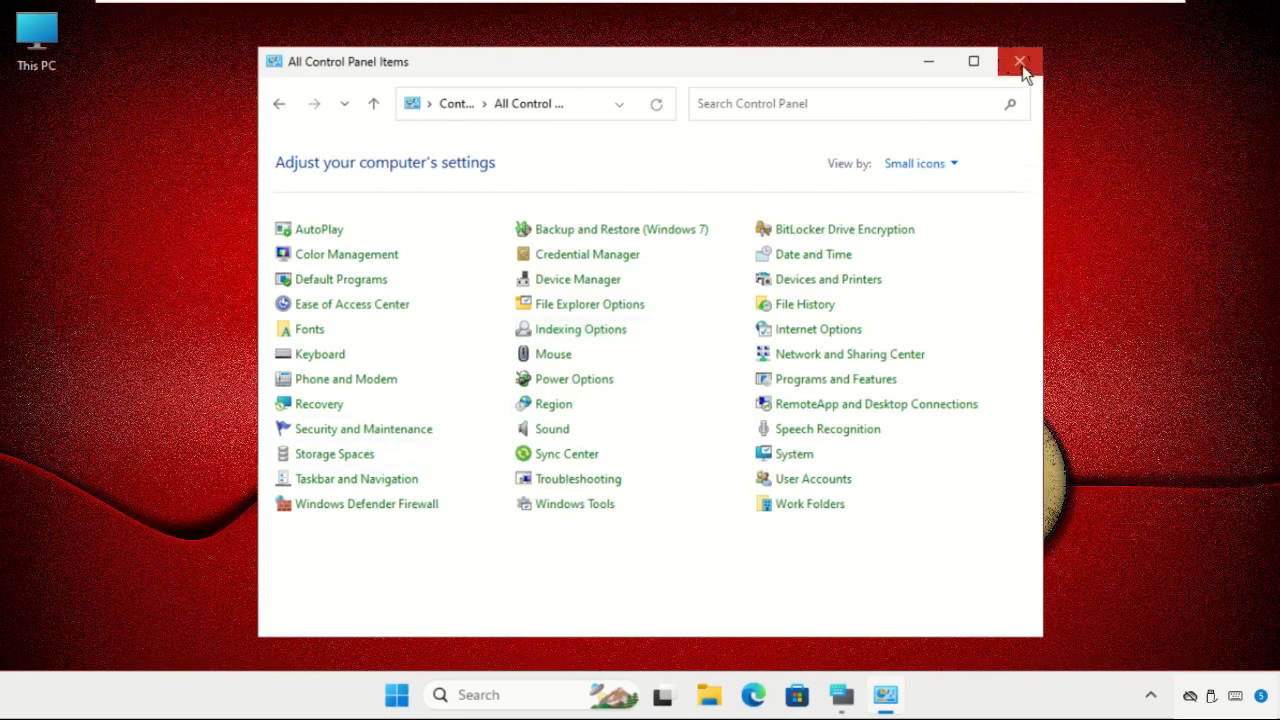
Step: Close Control Panel and open Device Manager from the Windows Search results
{"action": "left_click", "coordinate": [1020, 61]}
{"action": "type", "text": "dev"}
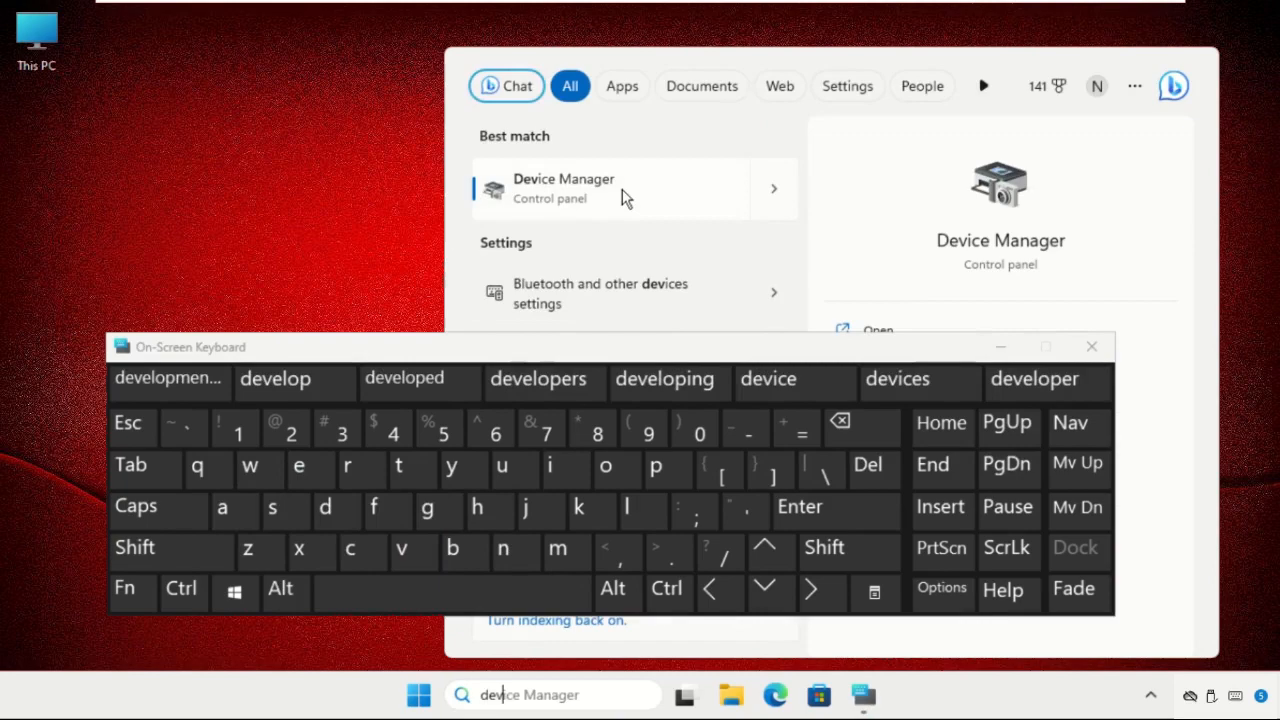
{"action": "left_click", "coordinate": [563, 188]}
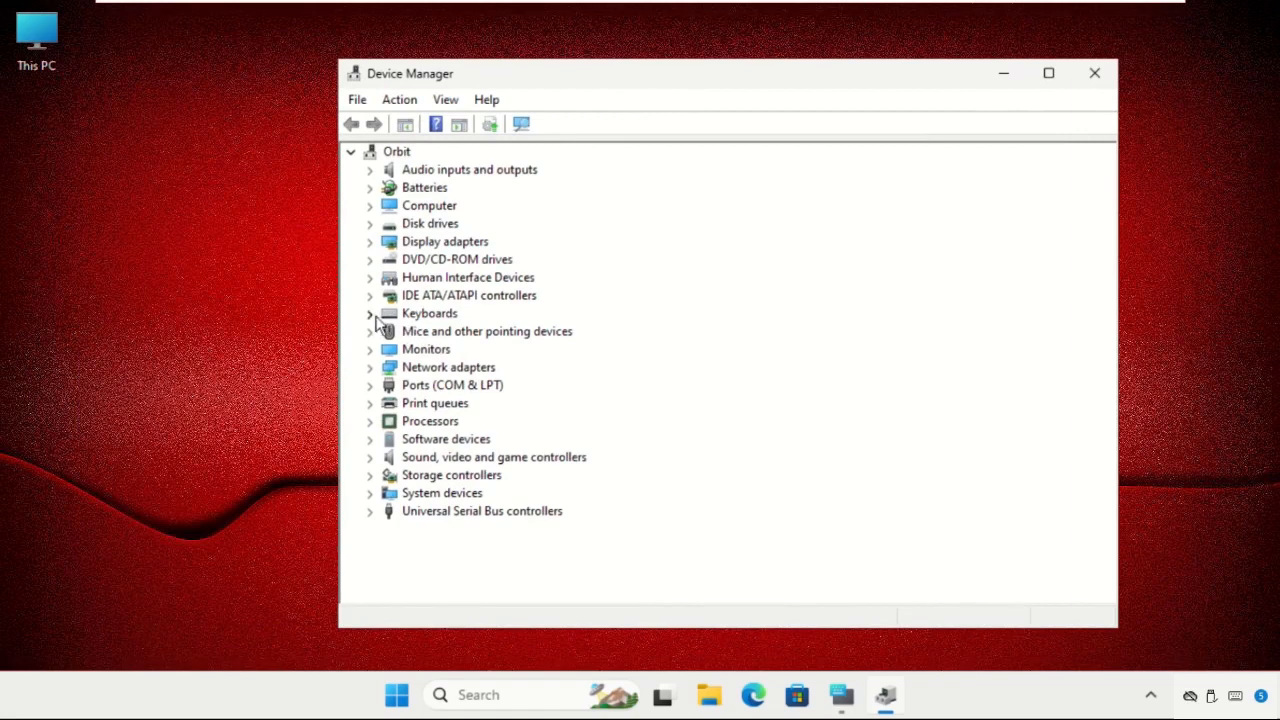
Step: Open Properties for Standard PS/2 Keyboard under Keyboards and move the dialog left
{"action": "left_click", "coordinate": [370, 313]}
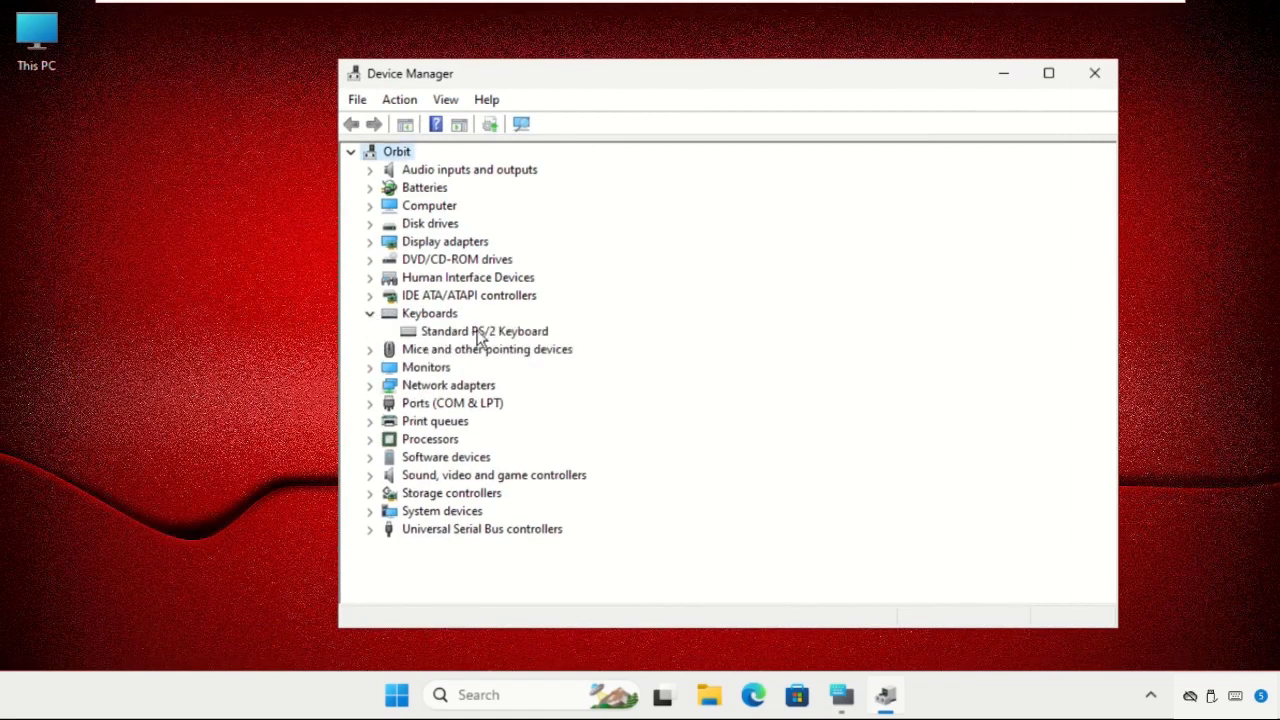
{"action": "right_click", "coordinate": [484, 331]}
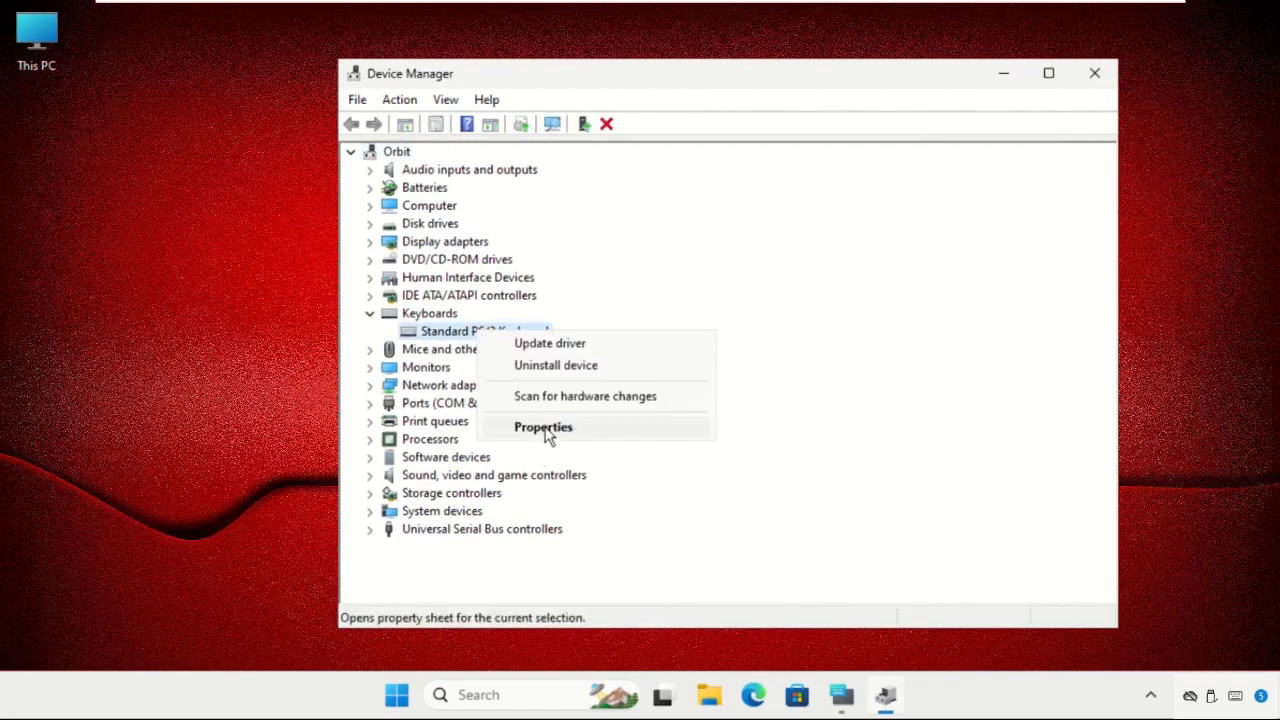
{"action": "left_click", "coordinate": [543, 427]}
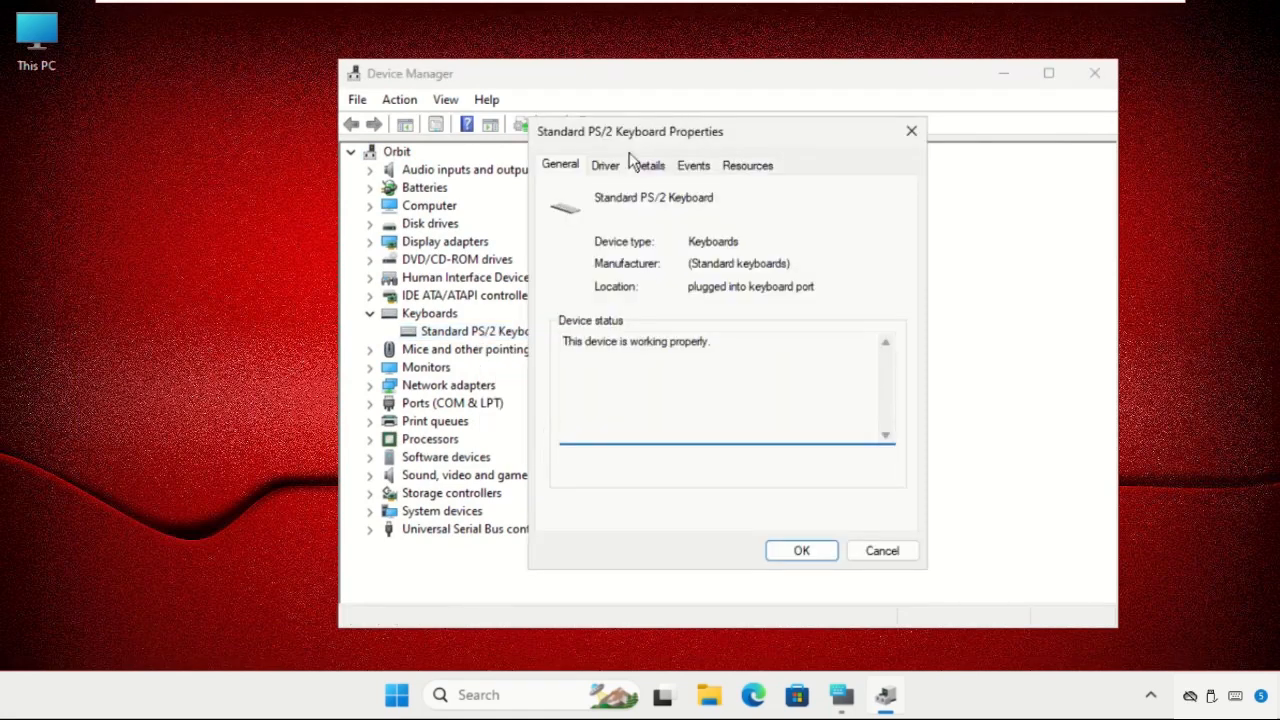
{"action": "left_click_drag", "start_coordinate": [630, 131], "coordinate": [255, 149]}
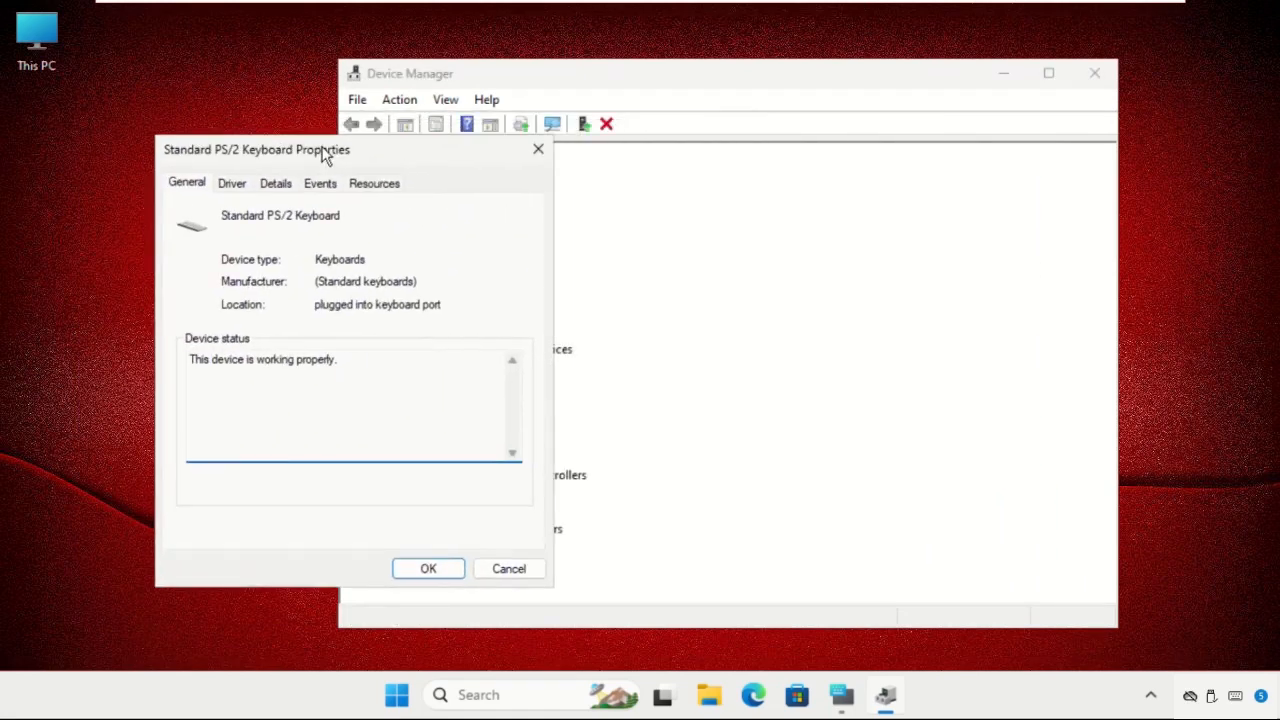
Step: Search automatically for a PS/2 keyboard driver, then close the wizard and Device Manager
{"action": "left_click", "coordinate": [231, 183]}
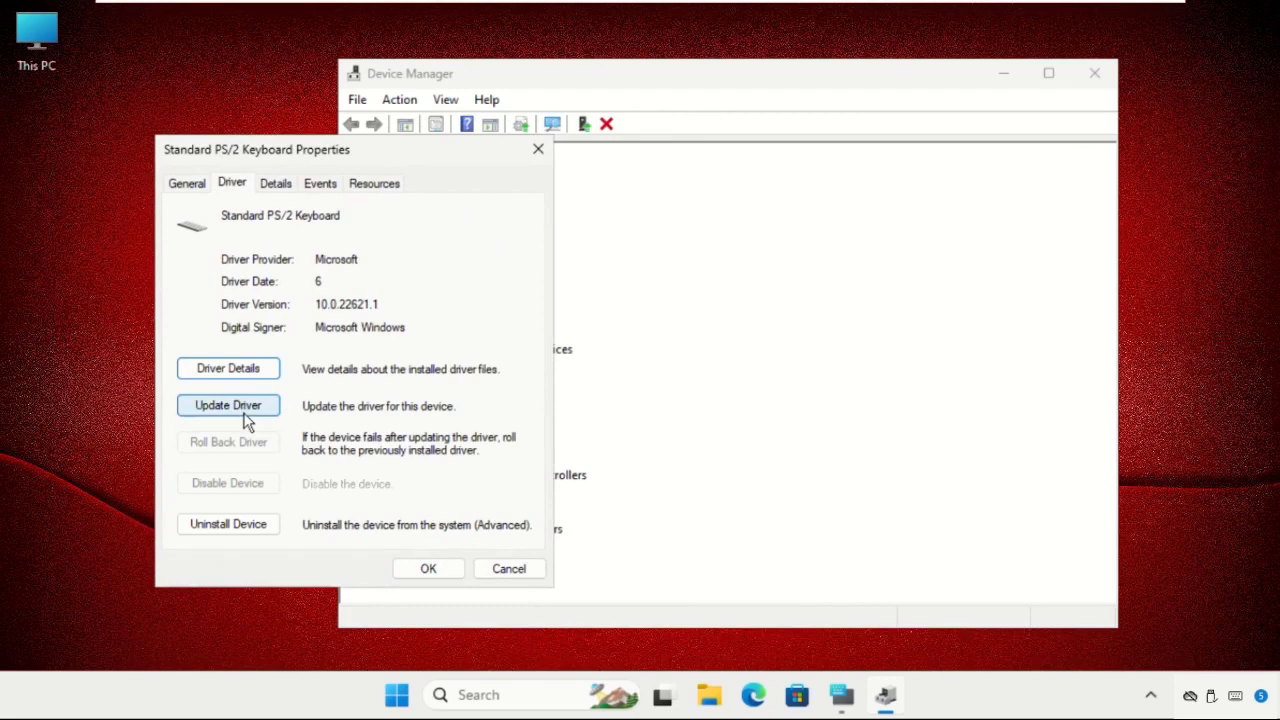
{"action": "left_click", "coordinate": [228, 405]}
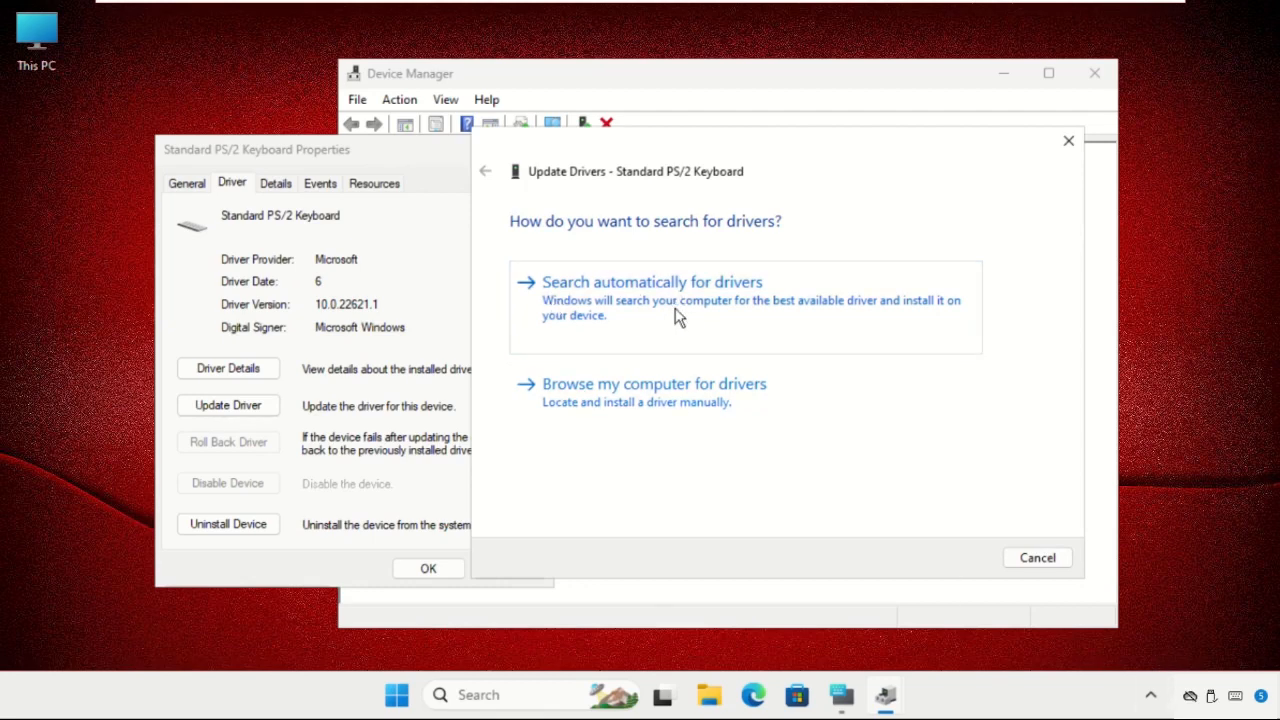
{"action": "left_click", "coordinate": [651, 281]}
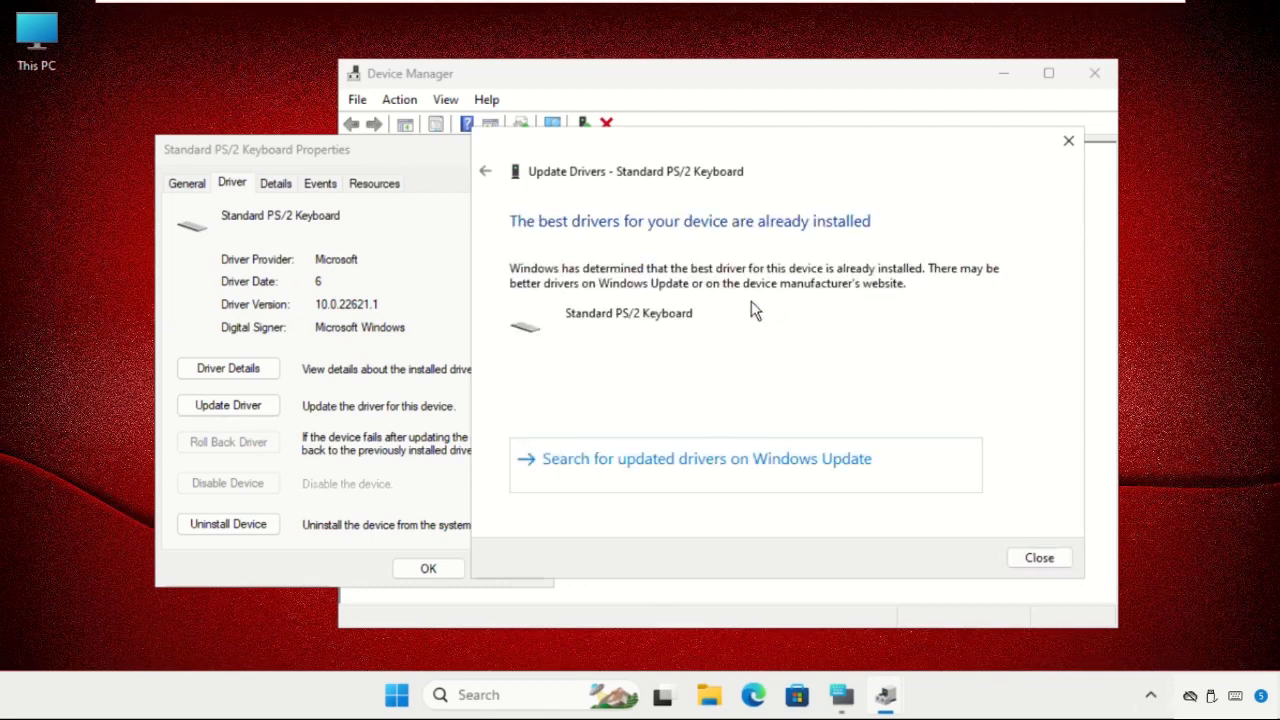
{"action": "mouse_move", "coordinate": [770, 270]}
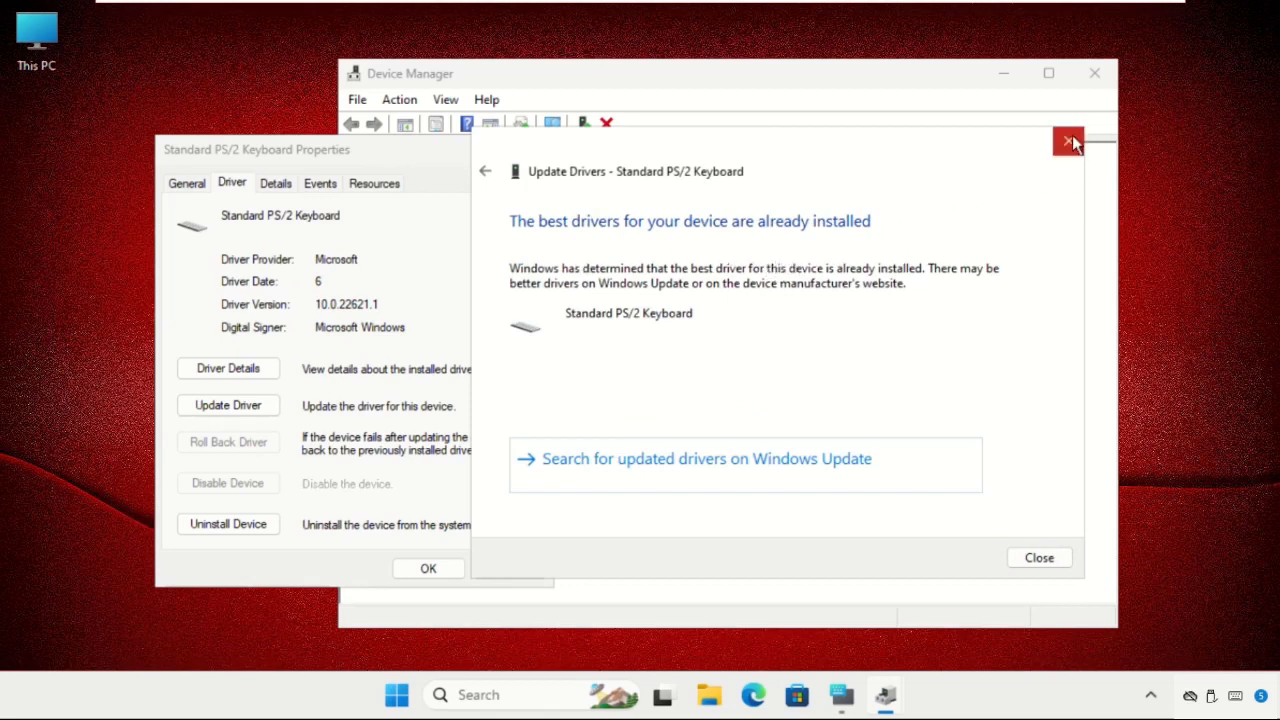
{"action": "left_click", "coordinate": [1068, 141]}
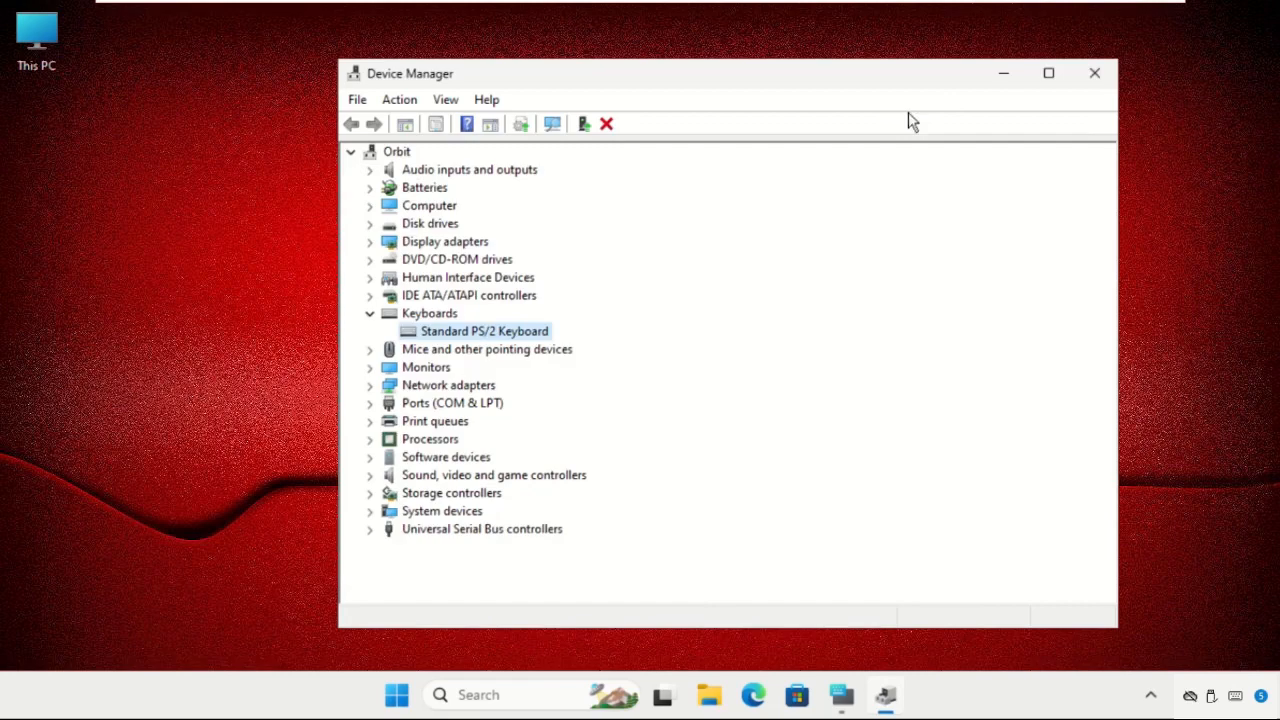
{"action": "left_click", "coordinate": [862, 694]}
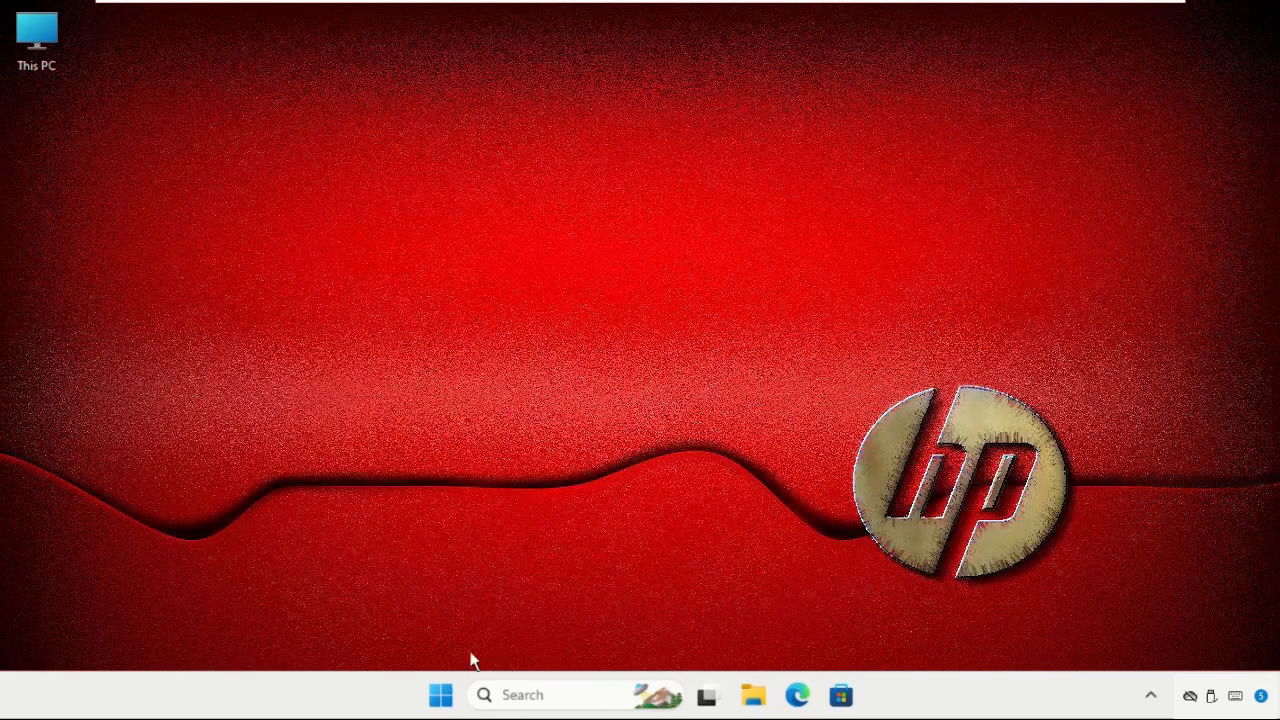
Step: Show the Start menu's power options with Sign-in options, Shut down and Restart
{"action": "left_click", "coordinate": [440, 694]}
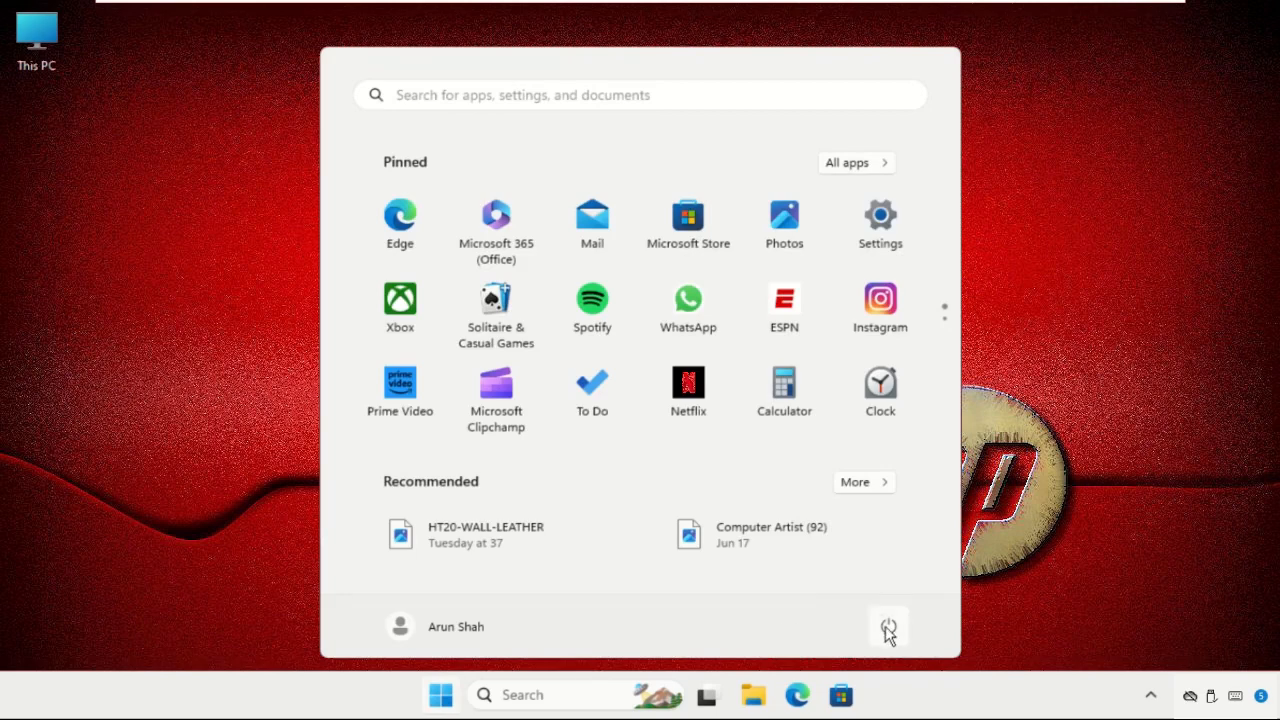
{"action": "left_click", "coordinate": [888, 626]}
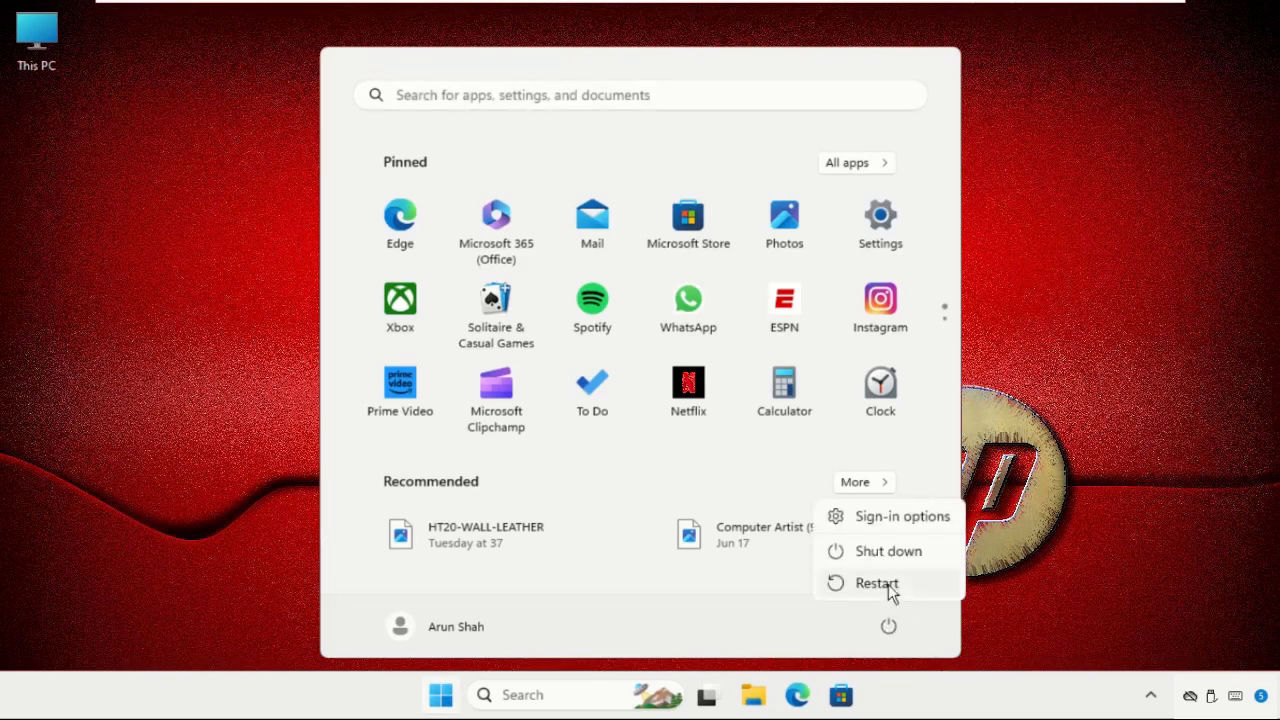